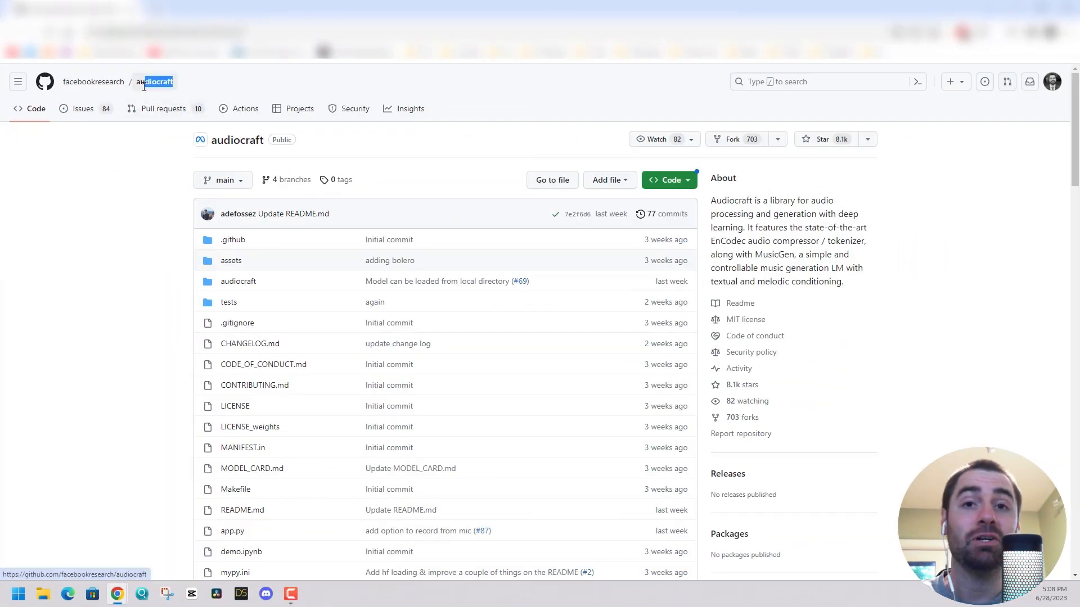
mouse_move(370, 320)
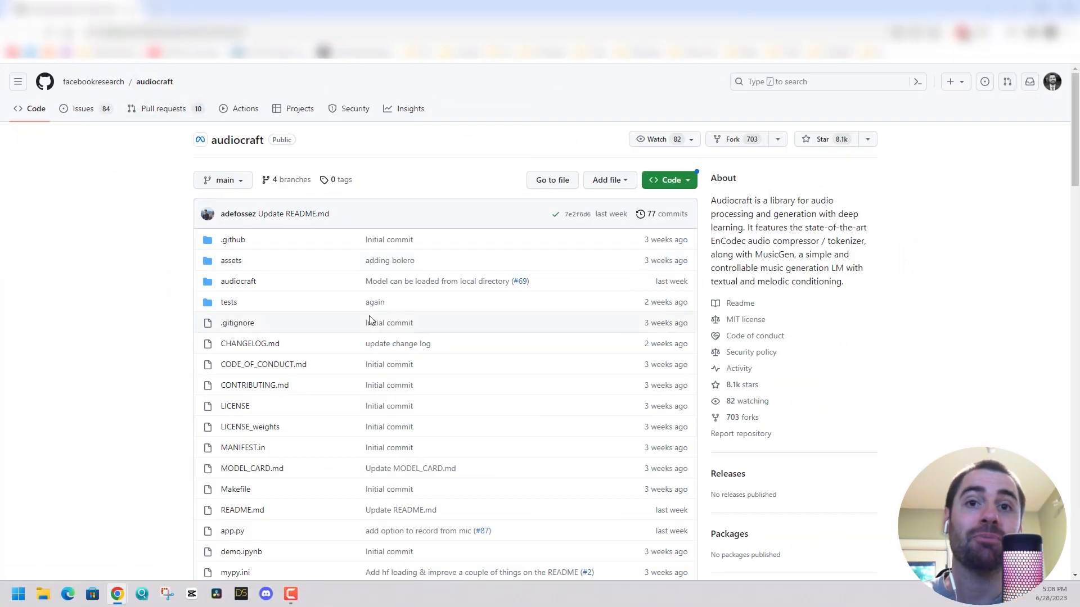
Step: Scroll the audiocraft README down to the MusicGen and Installation sections
scroll("down", 3)
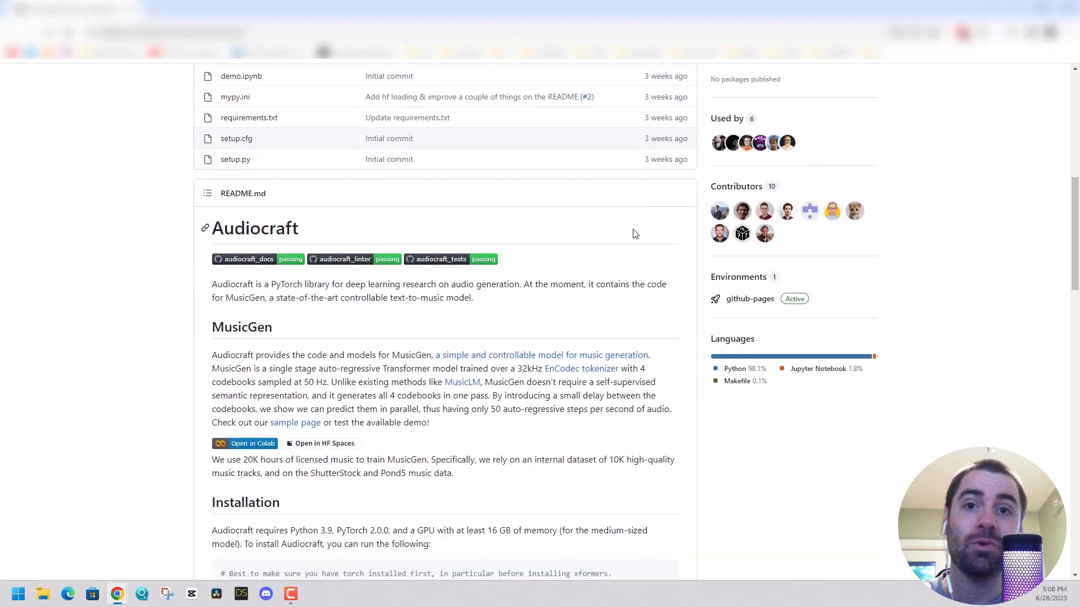
scroll("down", 3)
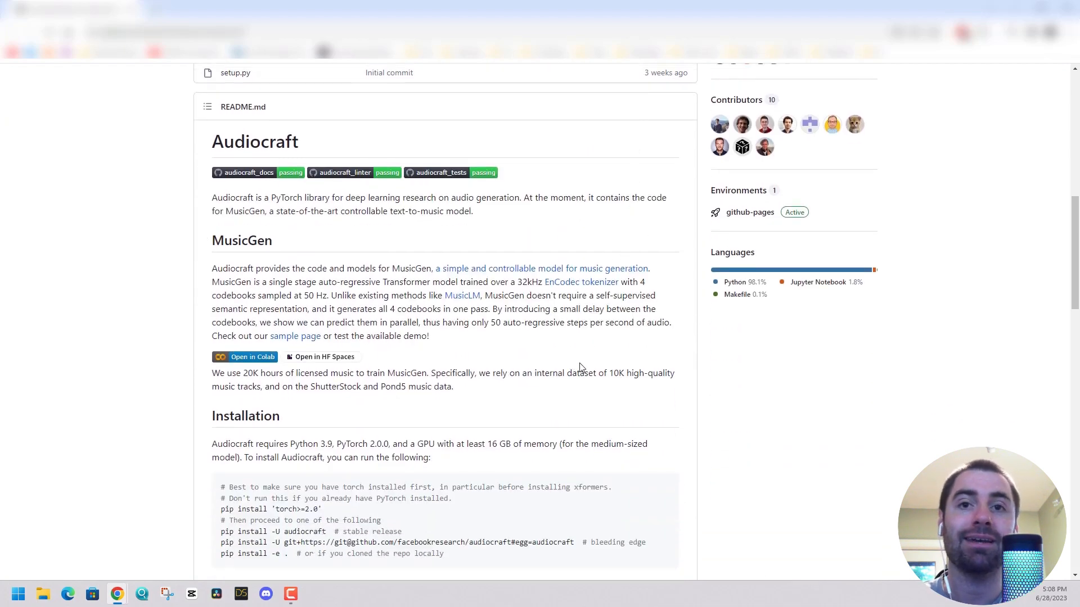
mouse_move(434, 398)
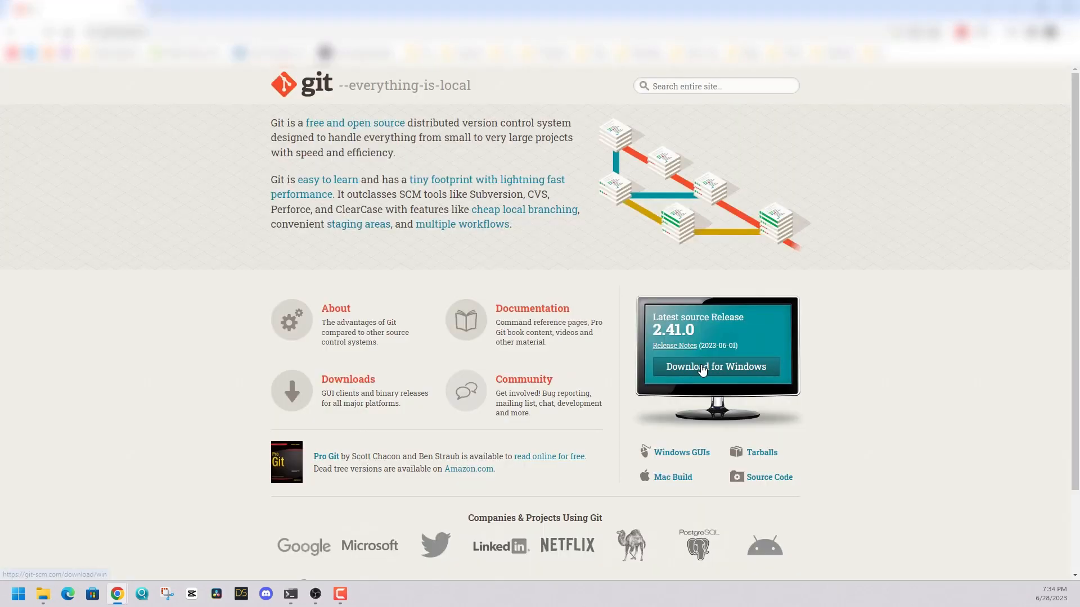
Step: Download Git for Windows, then scroll the Python 3.10.6 release page to its Files list
left_click(716, 367)
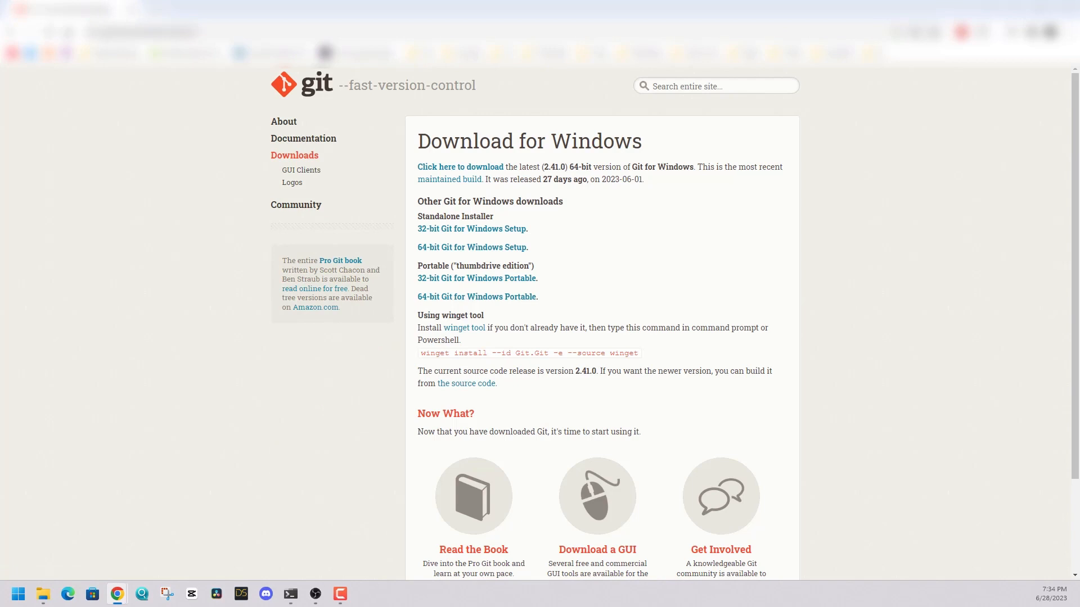
mouse_move(482, 246)
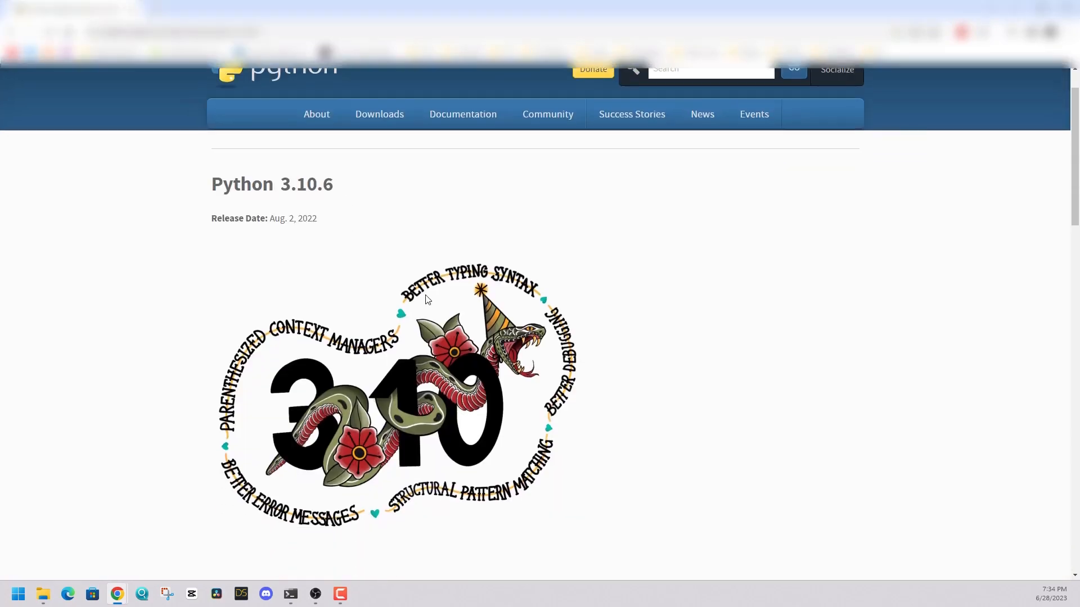
scroll("down", 3)
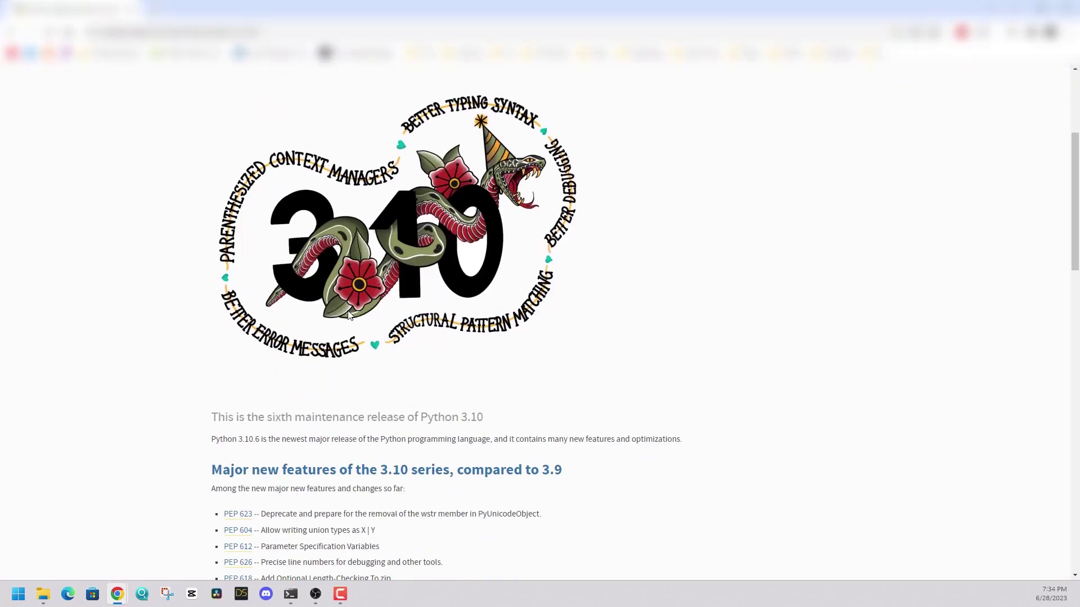
scroll("down", 3)
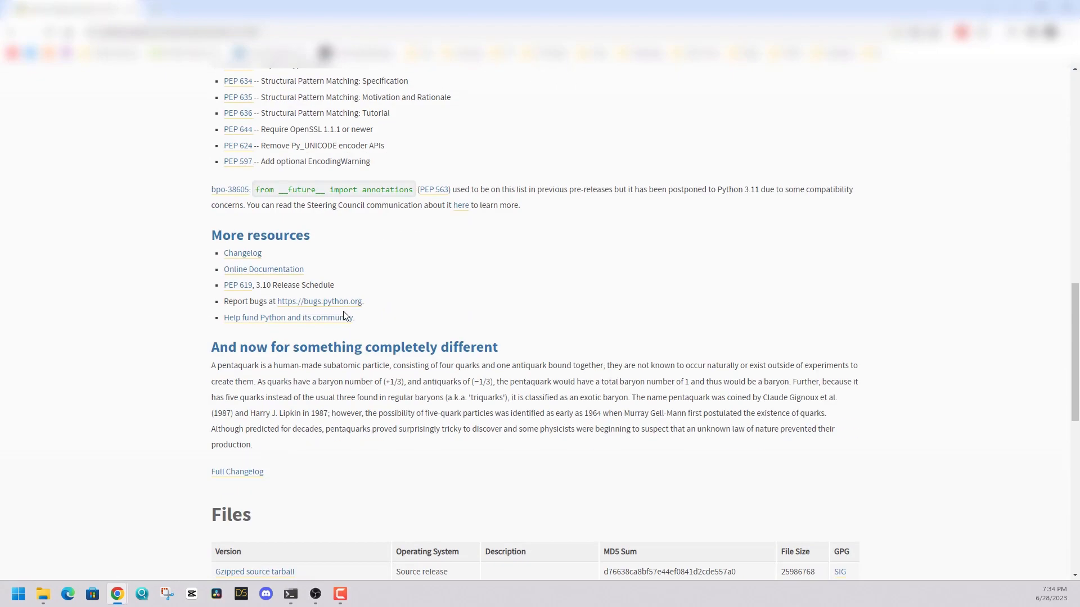
scroll("down", 3)
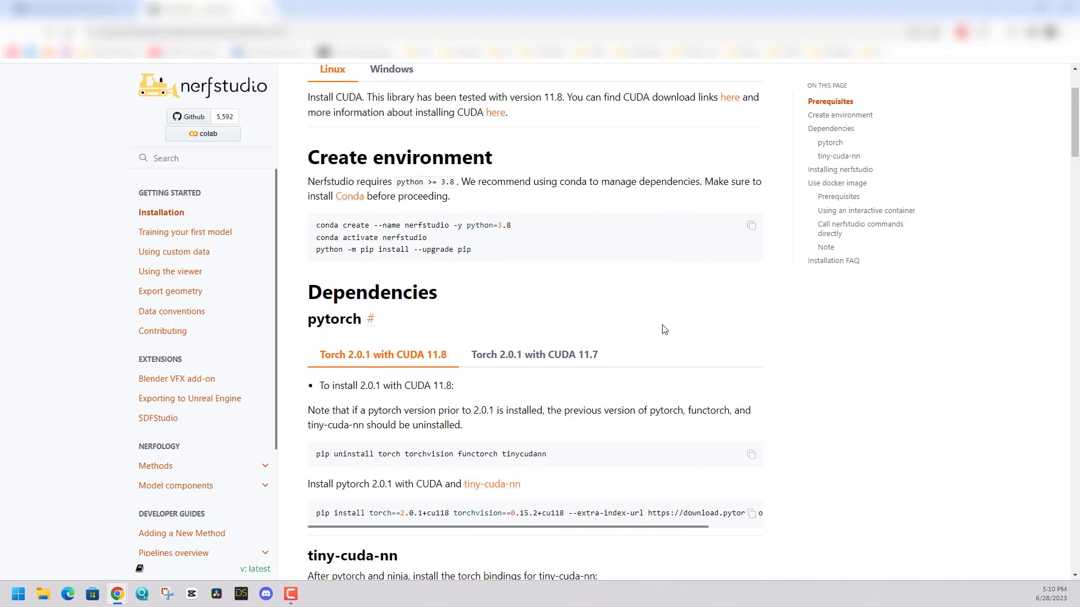
mouse_move(663, 330)
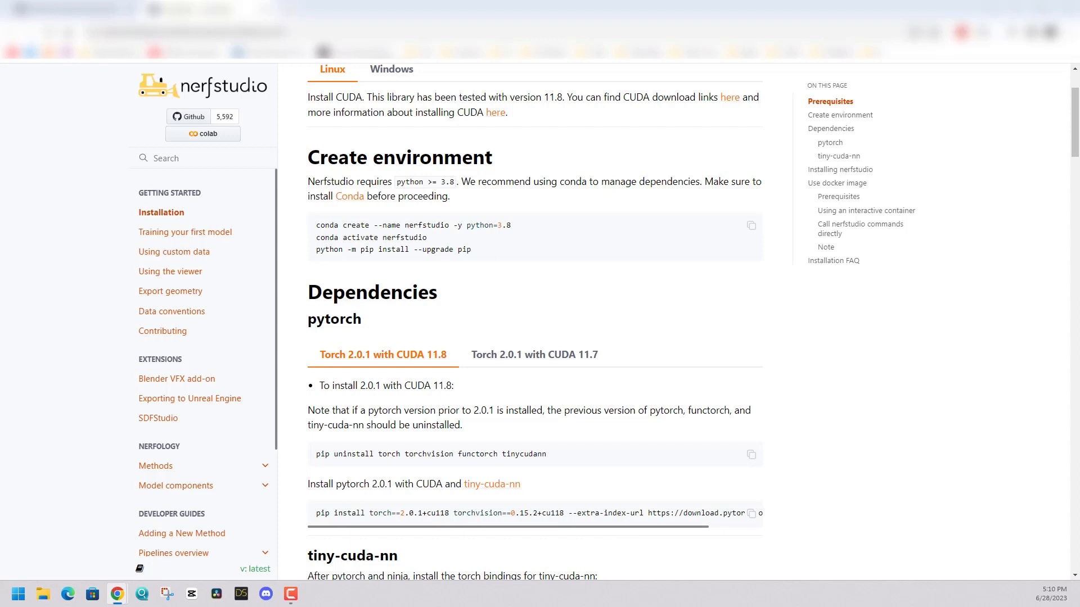
mouse_move(74, 517)
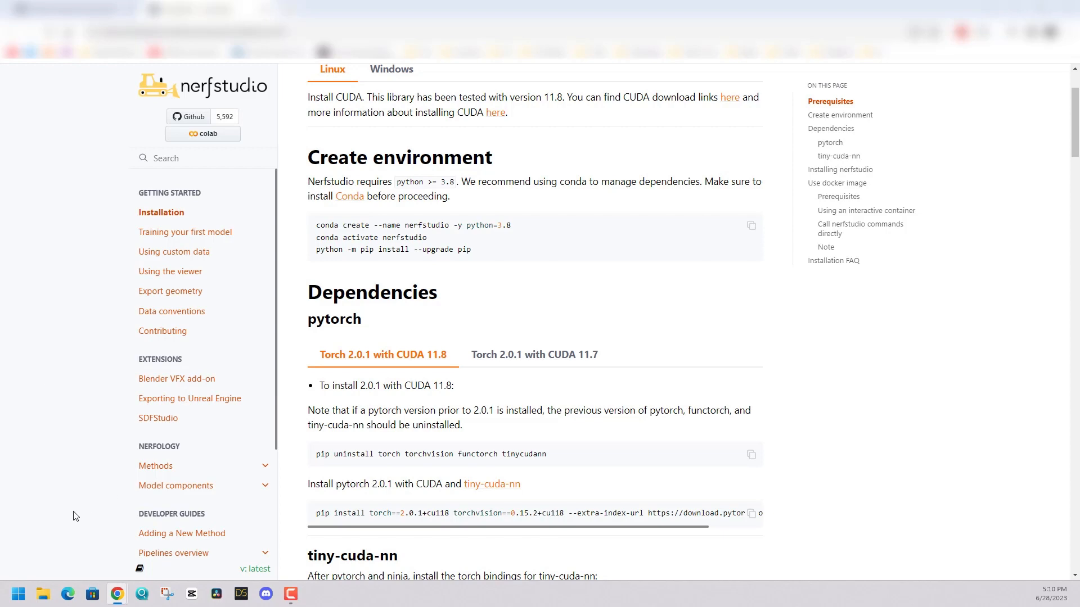
Step: Bring the administrator Command Prompt forward from the taskbar
left_click(315, 593)
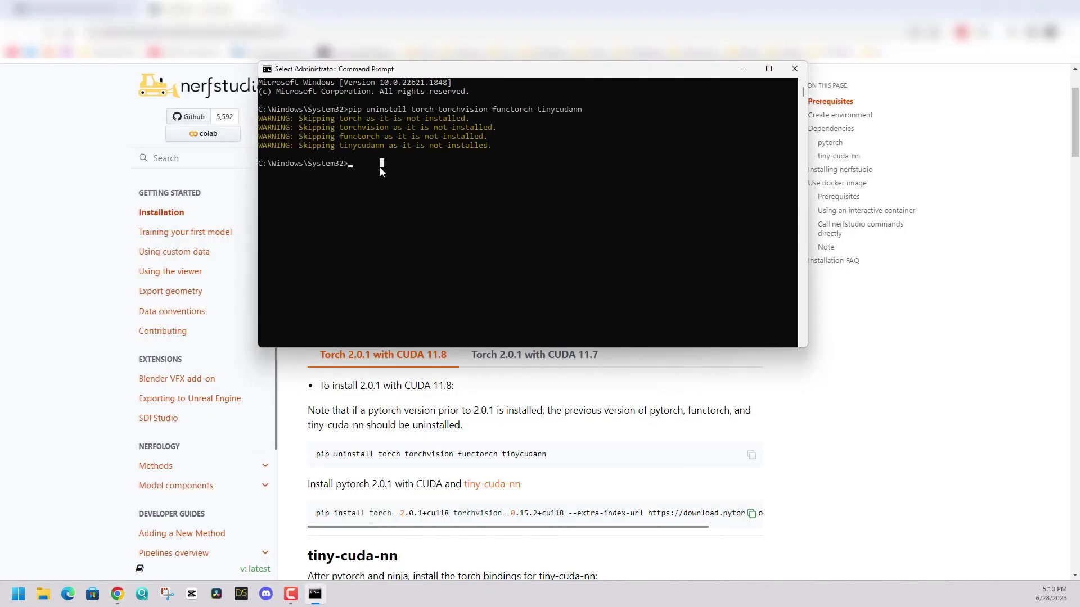
Step: Run the pip install of torch 2.0.1 and torchvision for CUDA 11.8, then open File Explorer
key("enter")
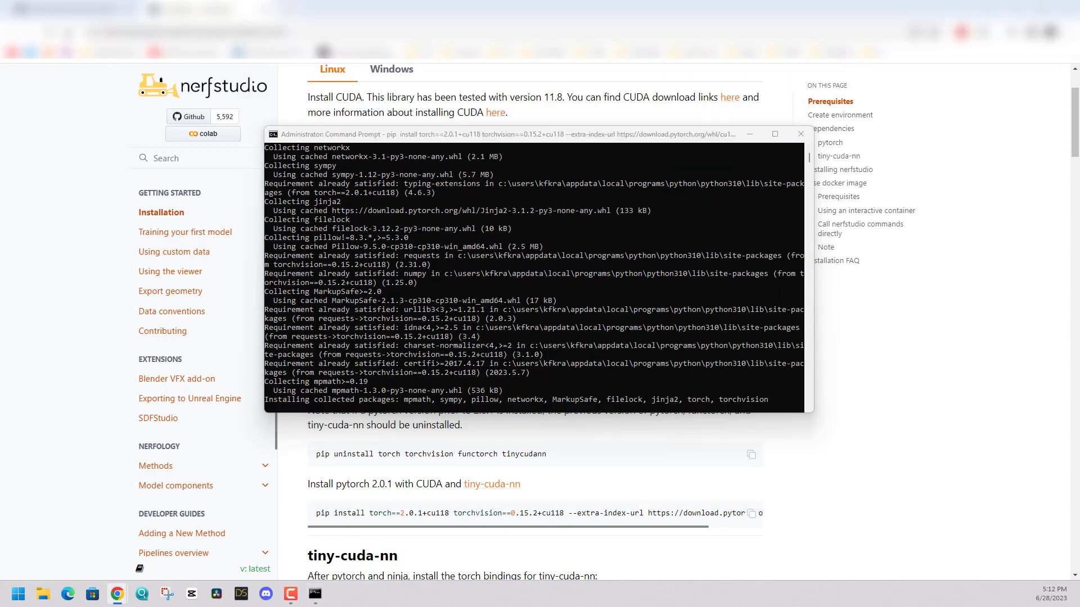
left_click(42, 594)
type("c")
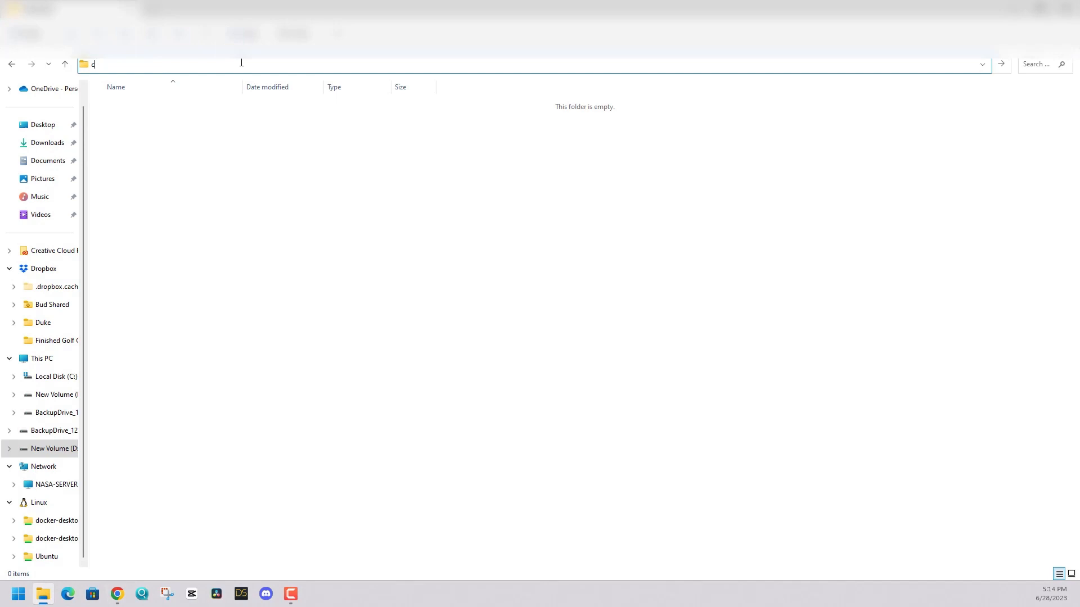
Step: Navigate to D:\AI\MusicGen and open a Command Prompt in that folder
key("Return")
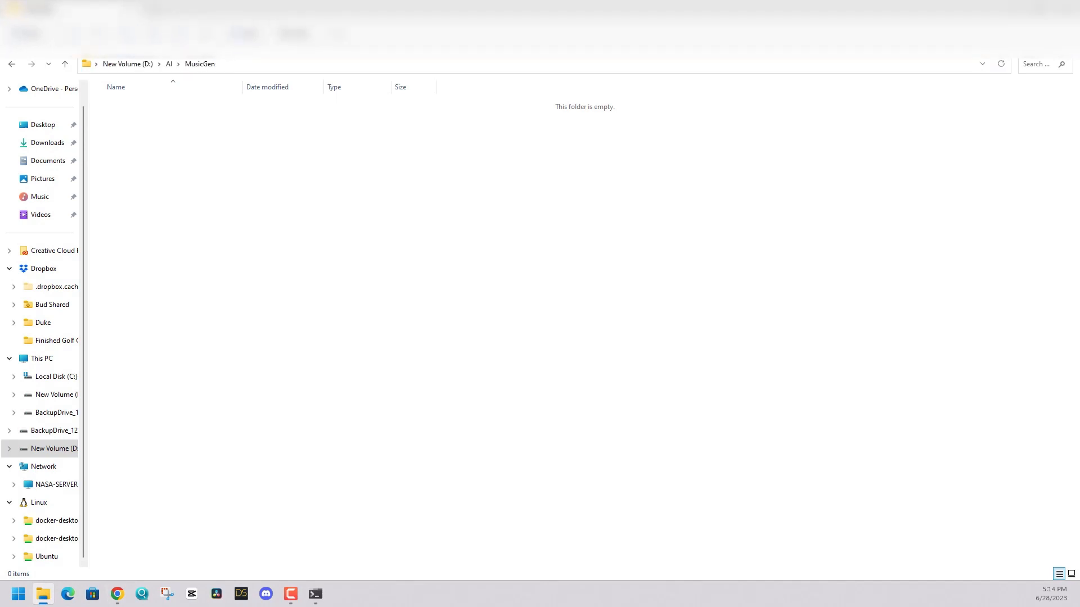
left_click(314, 594)
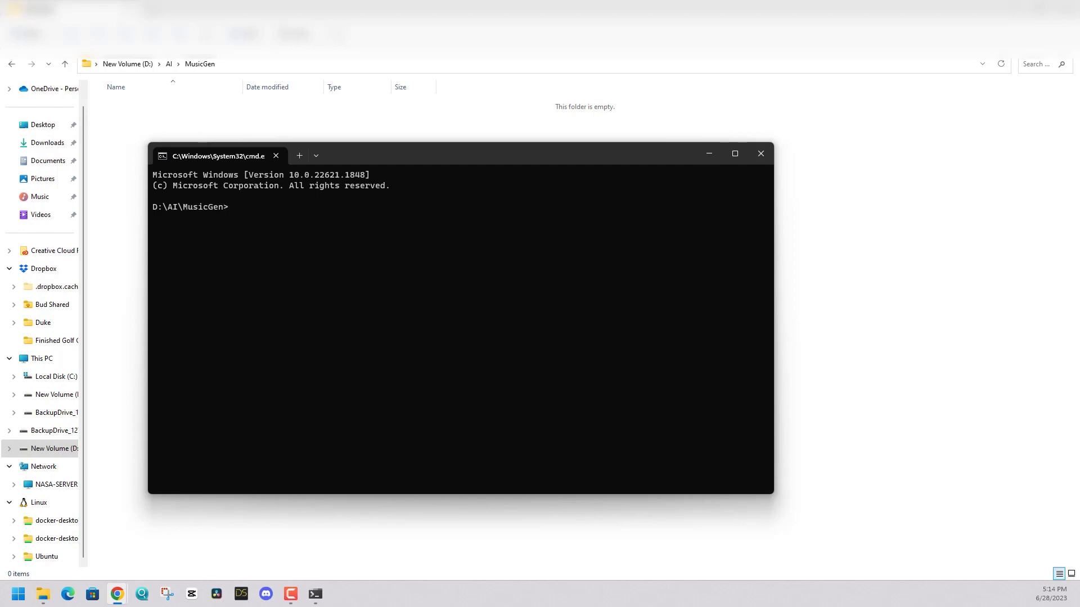
Step: Git clone facebookresearch/audiocraft and open a Command Prompt inside the cloned audiocraft folder
type("git clone https://github.com/facebookresearch/audiocraft.git")
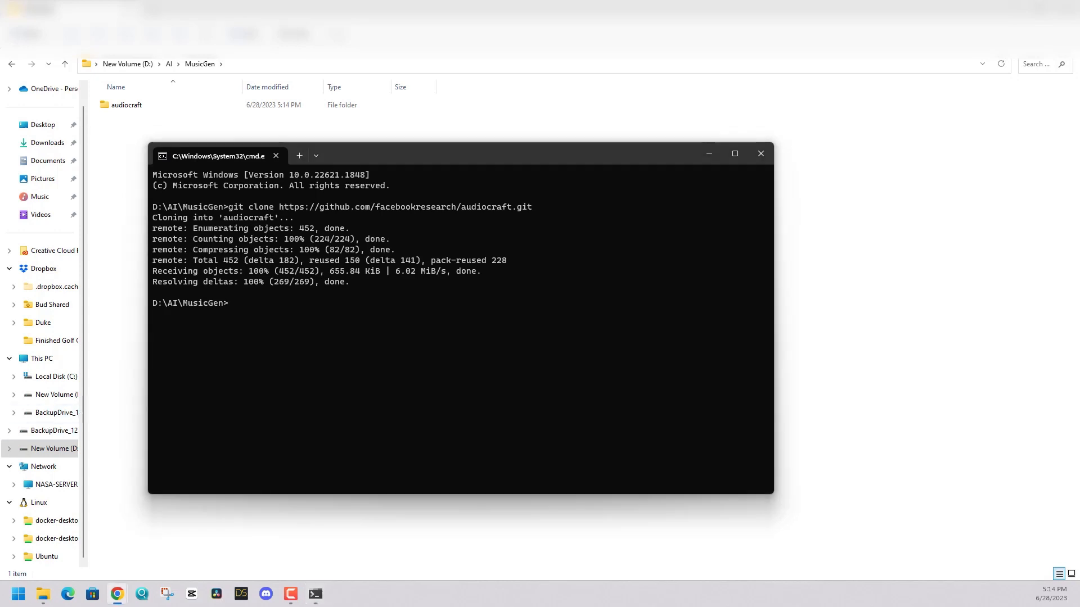
mouse_move(292, 360)
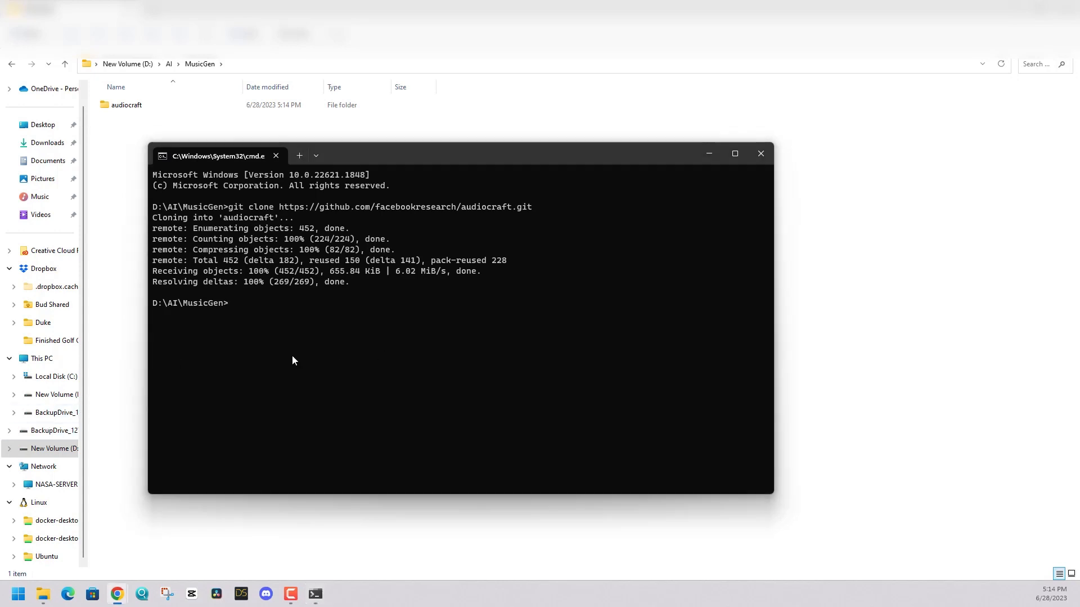
double_click(127, 104)
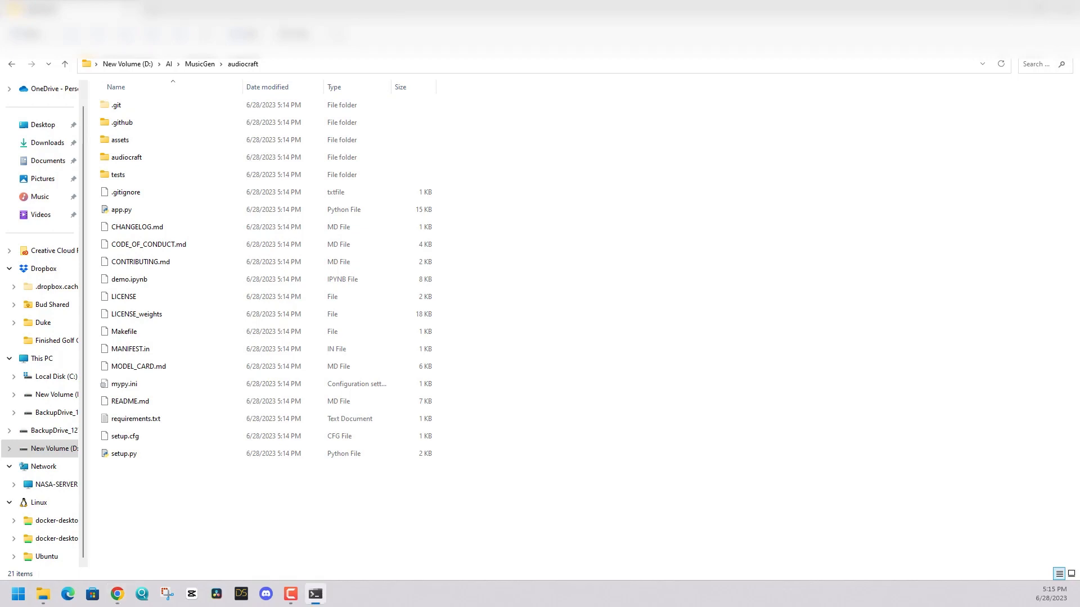
left_click(315, 593)
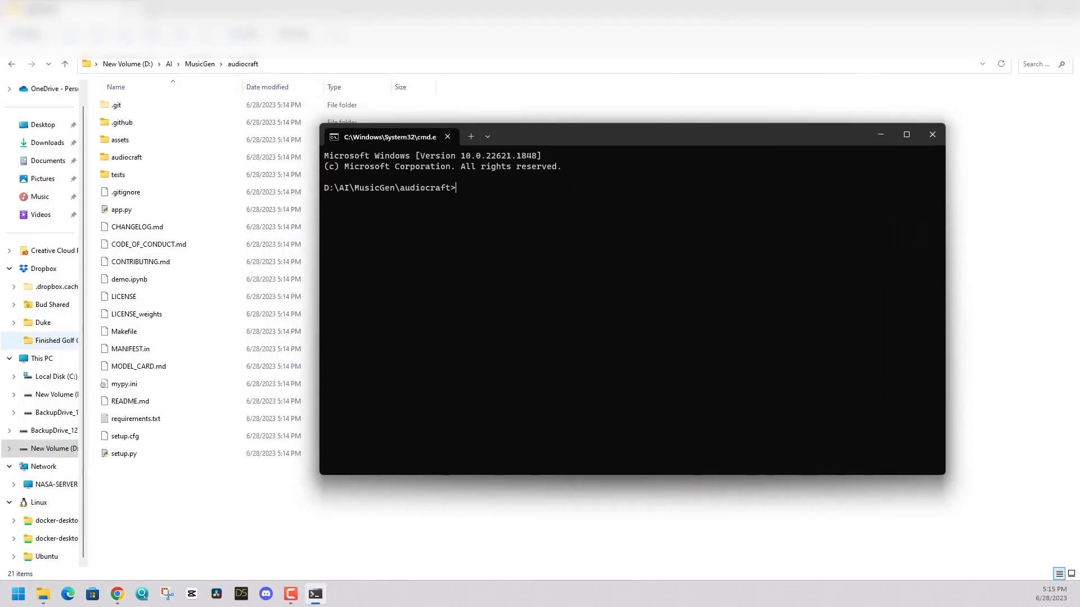
Step: Copy 'pip install -e .' from the README and run it in the audiocraft prompt
left_click(117, 593)
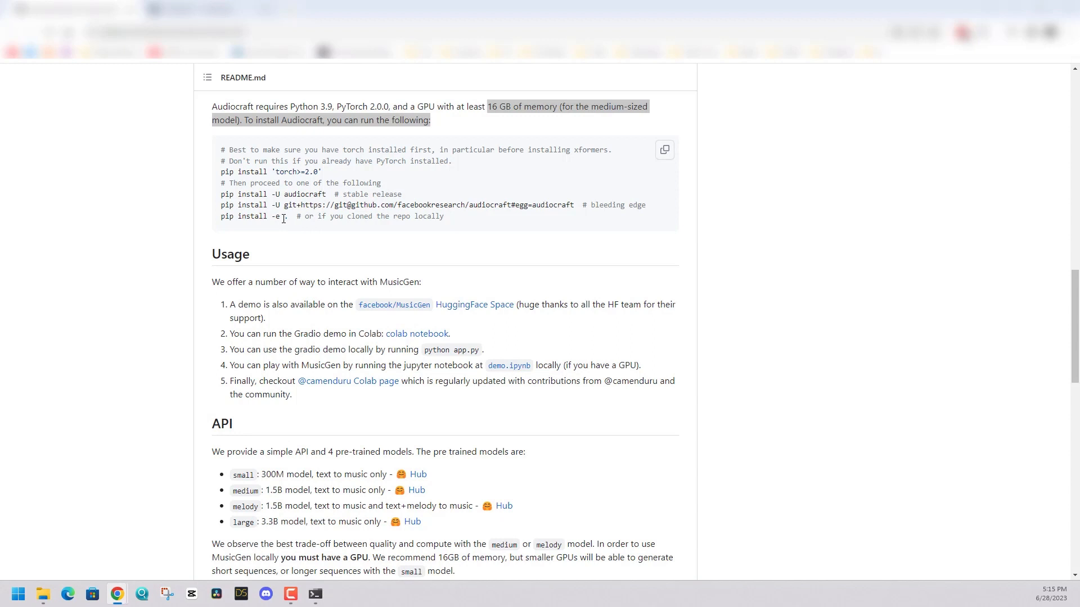
double_click(244, 216)
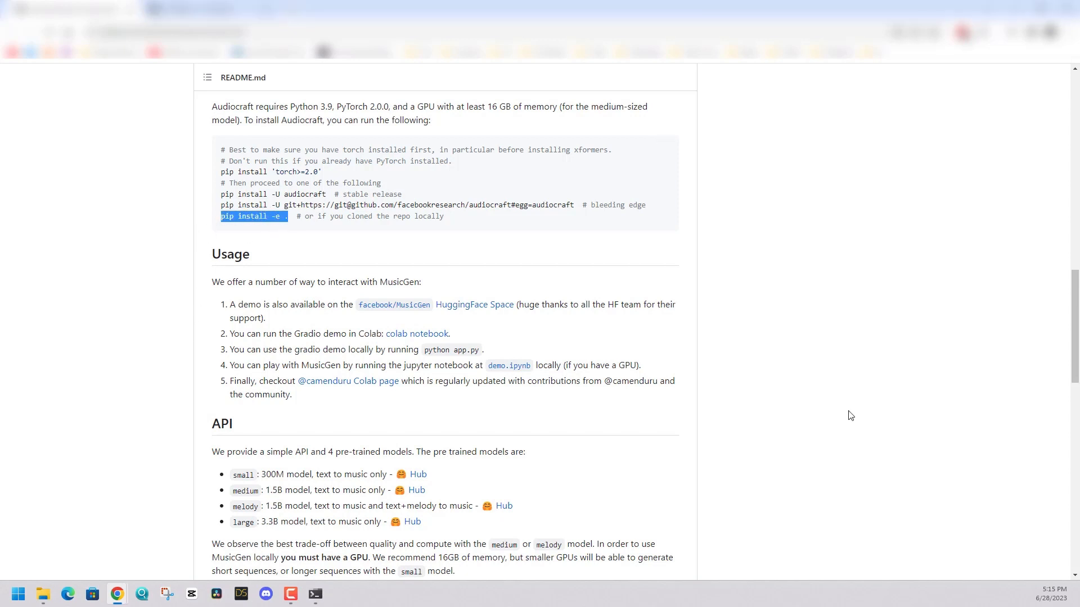
left_click(314, 594)
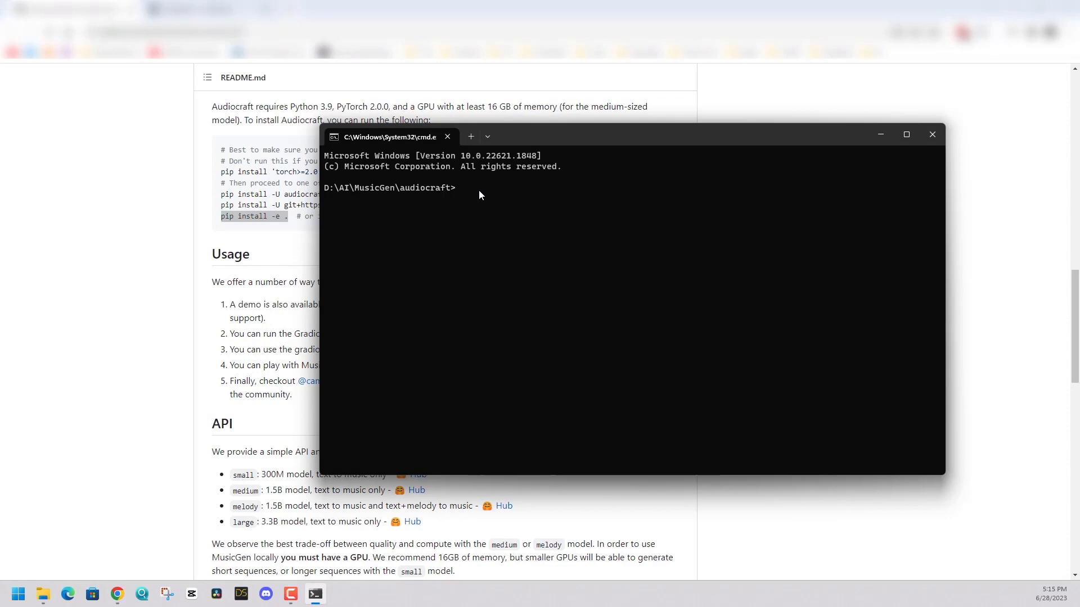
key("Return")
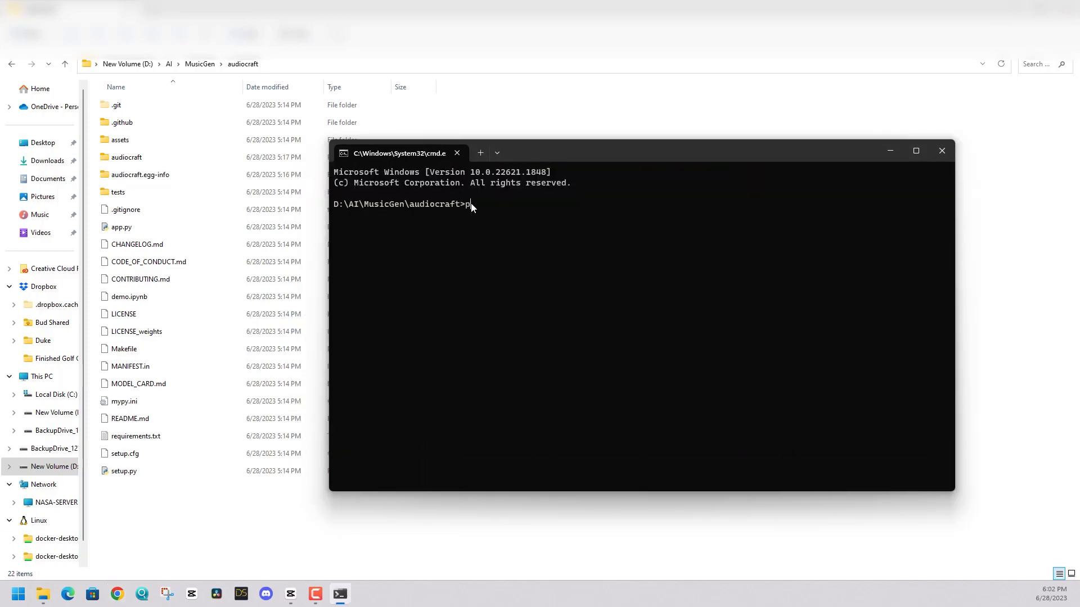
type("ython app")
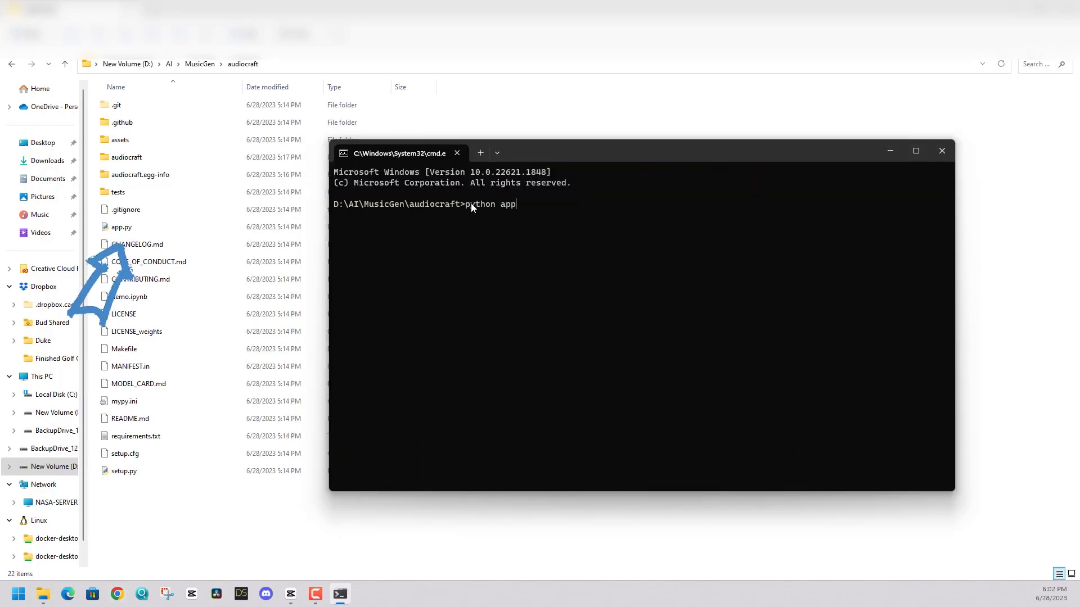
type(".py")
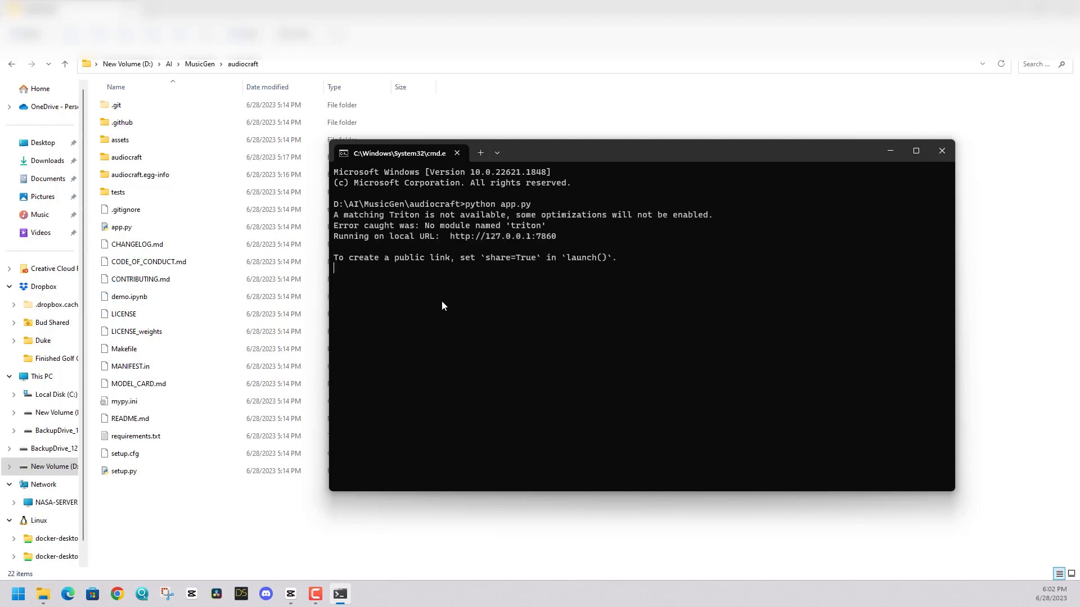
mouse_move(483, 236)
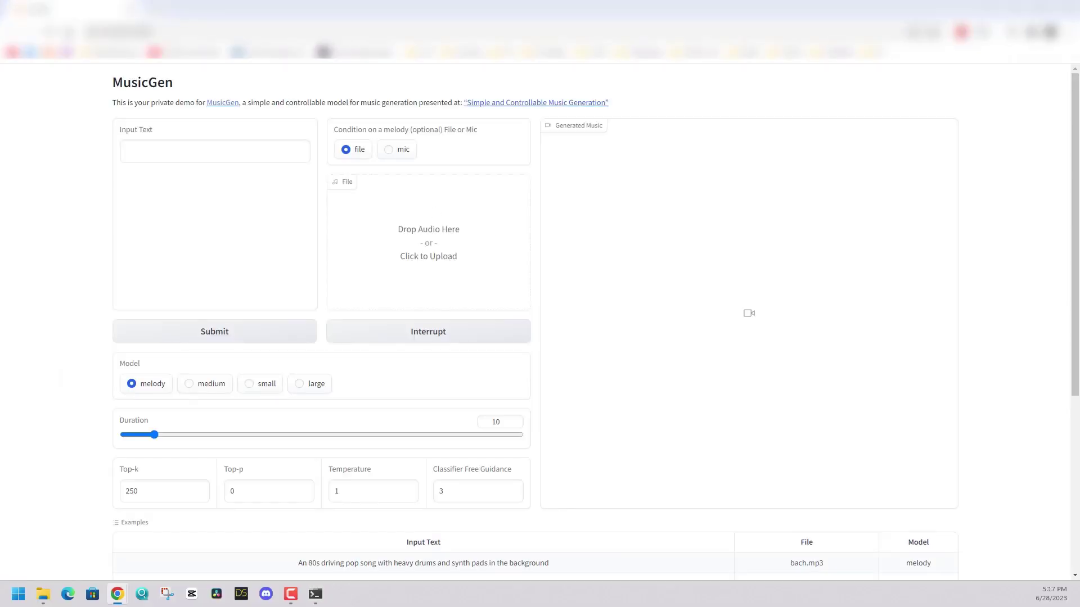
mouse_move(504, 408)
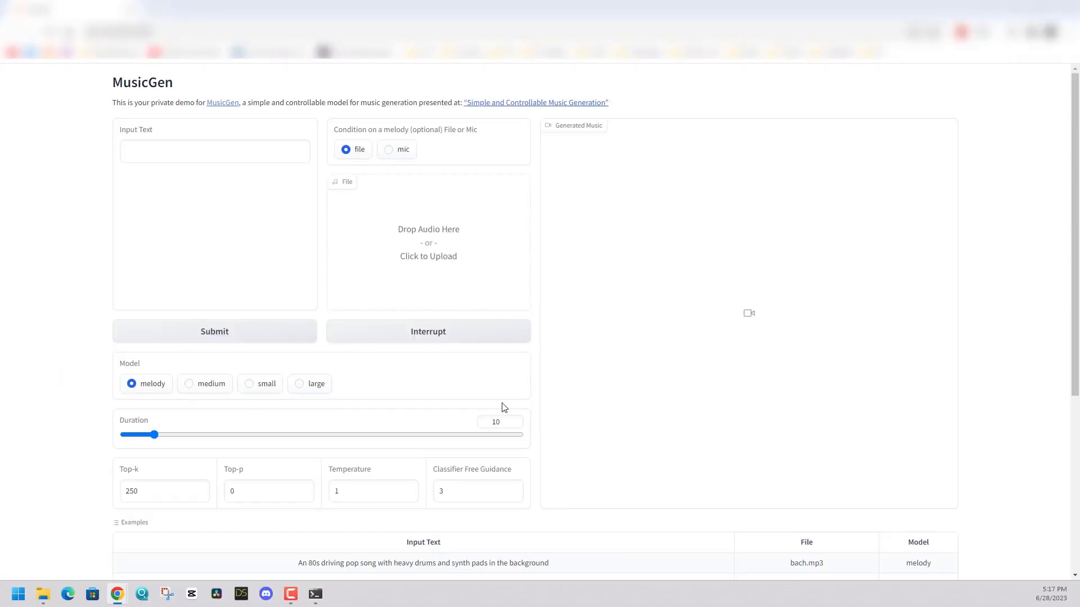
mouse_move(476, 438)
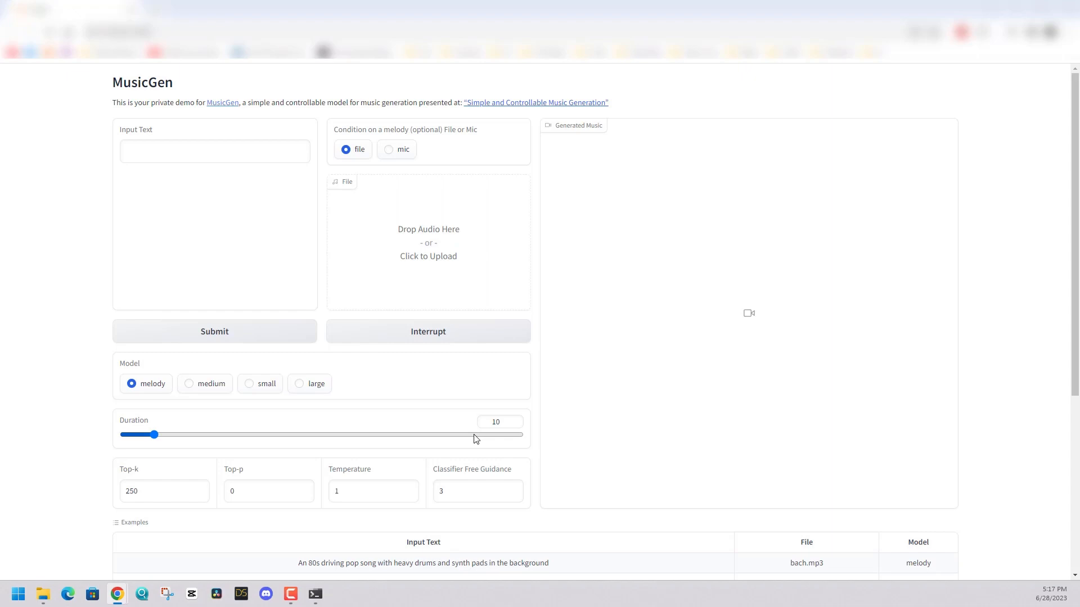
mouse_move(469, 444)
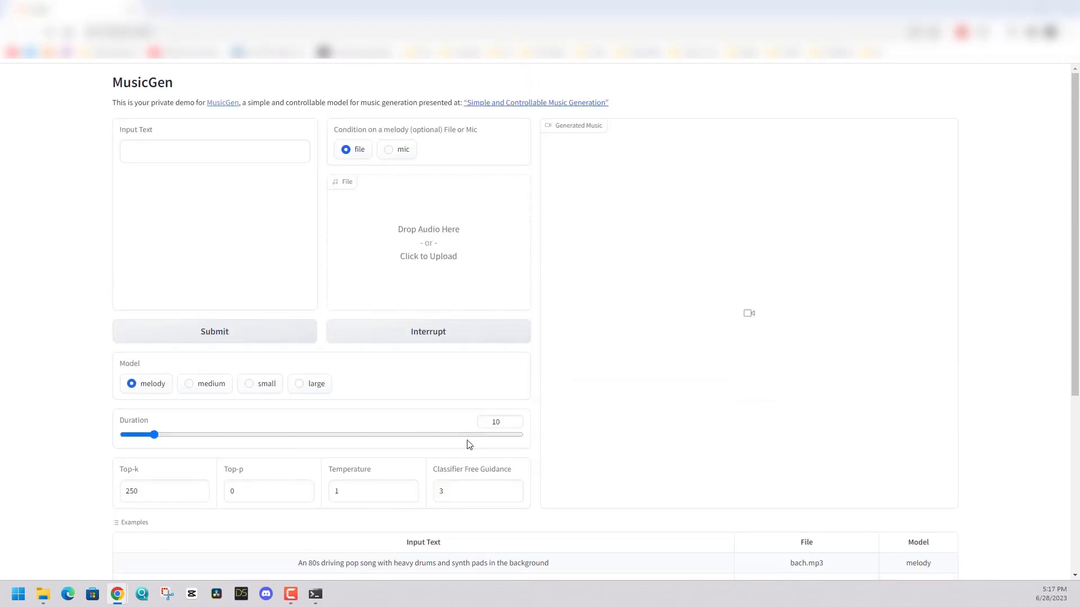
scroll("down", 3)
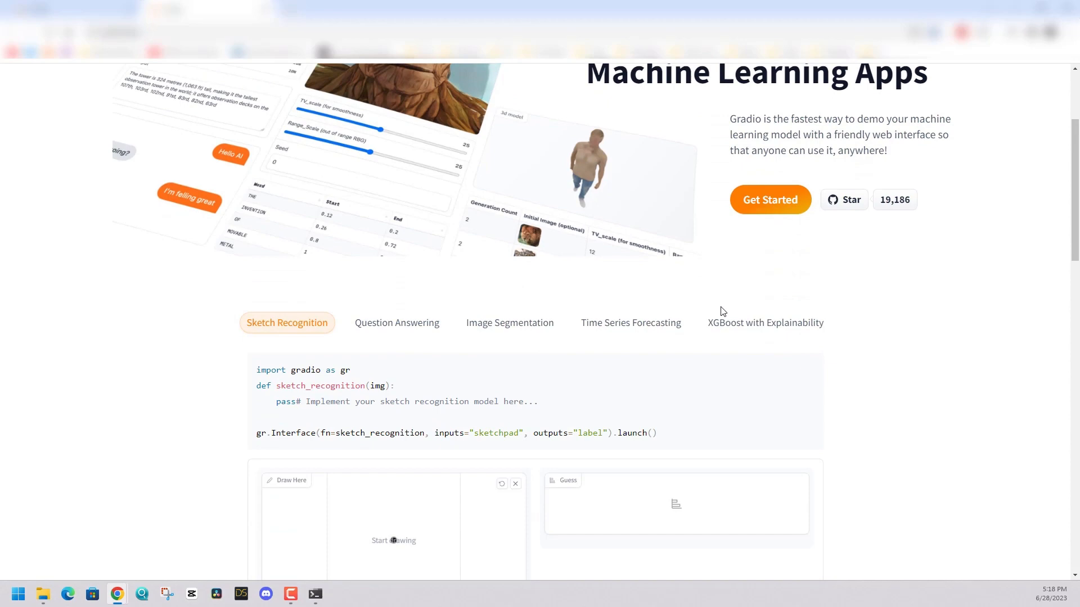
Step: Check the RTX 3080 GPU readings in Task Manager's Performance view and minimize it
scroll("up", 3)
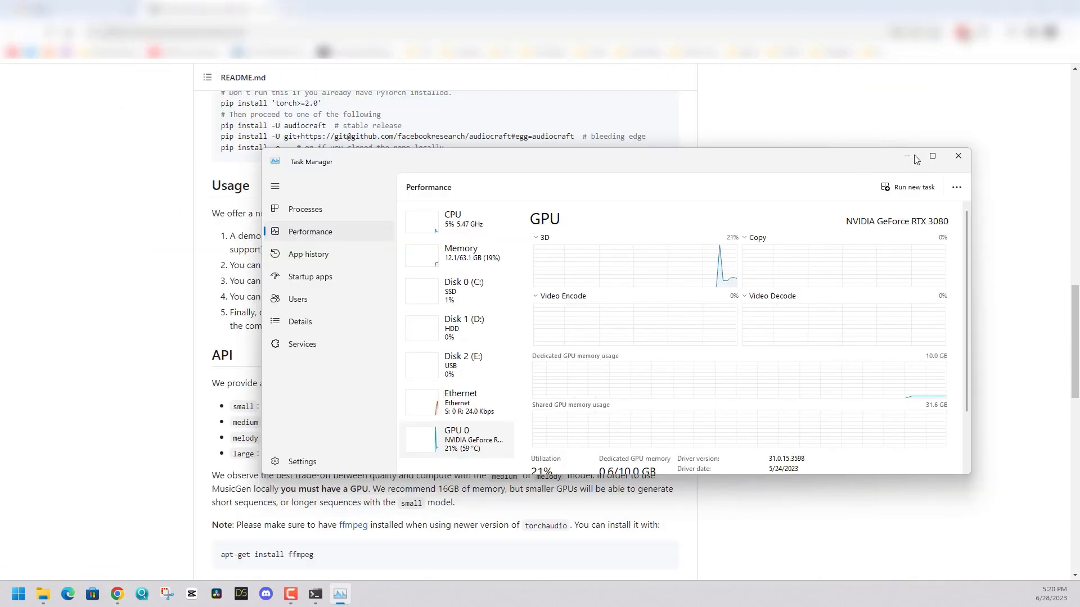
left_click(931, 156)
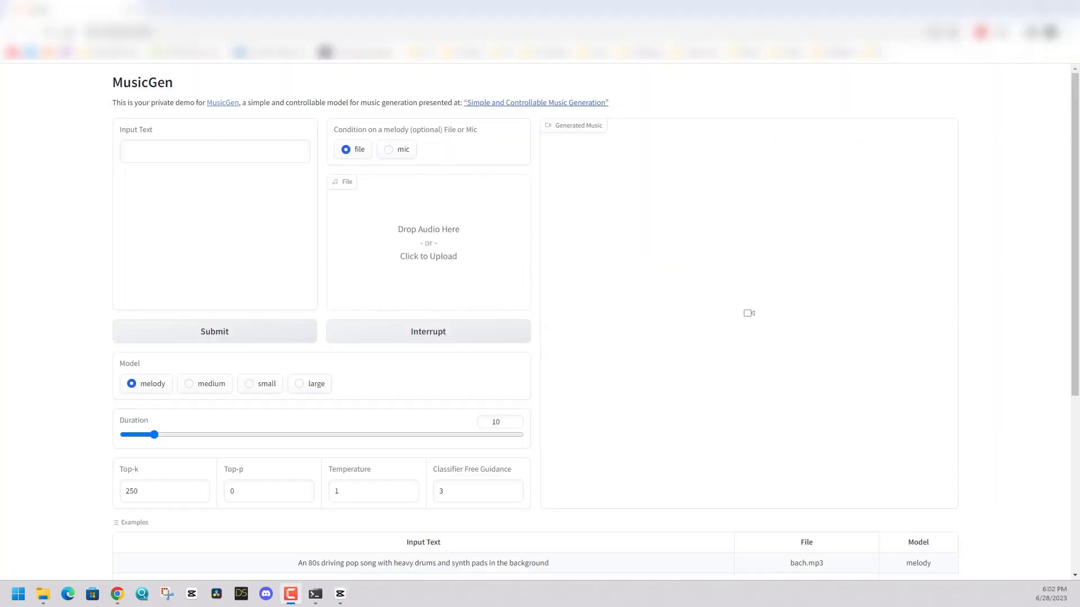
Step: Enter the prompt 'a smooth relaxing track with jazz elements and a saxophone solo'
left_click(214, 151)
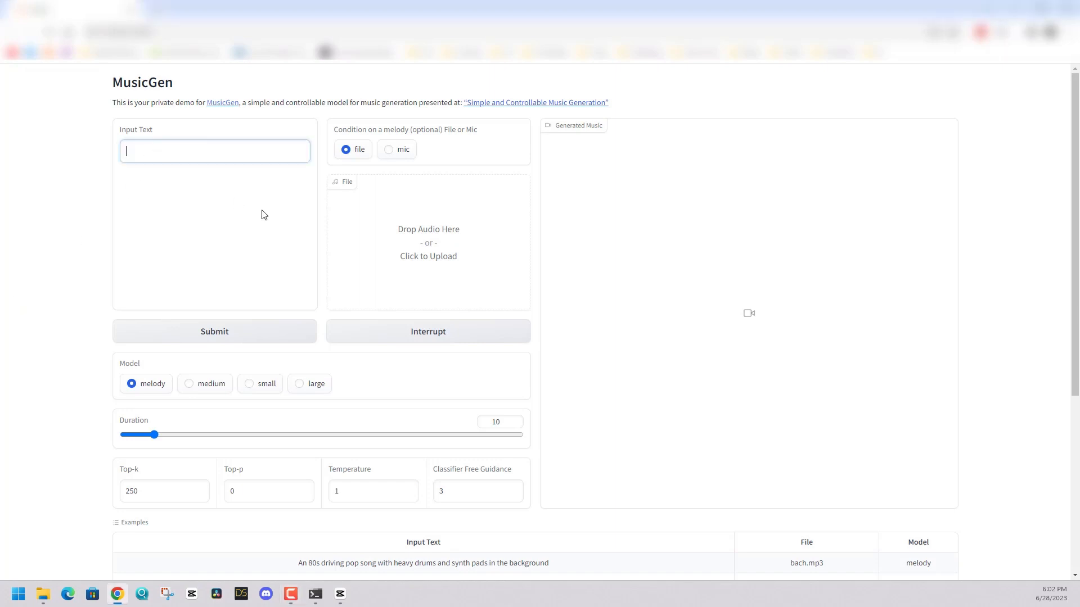
type("a smooth r")
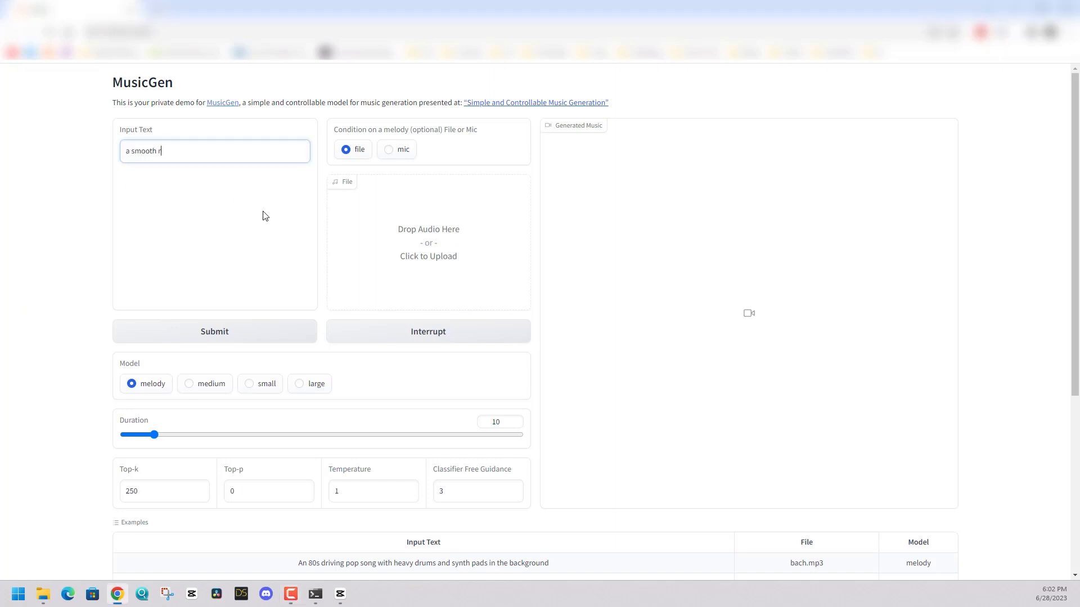
type("elaxing track")
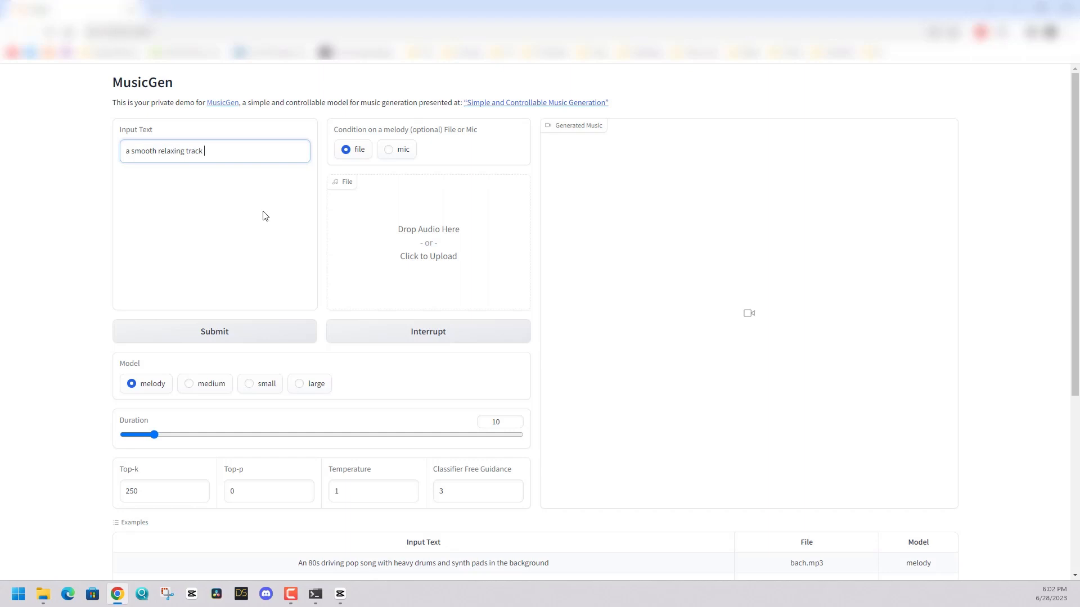
type("with jazz elements and")
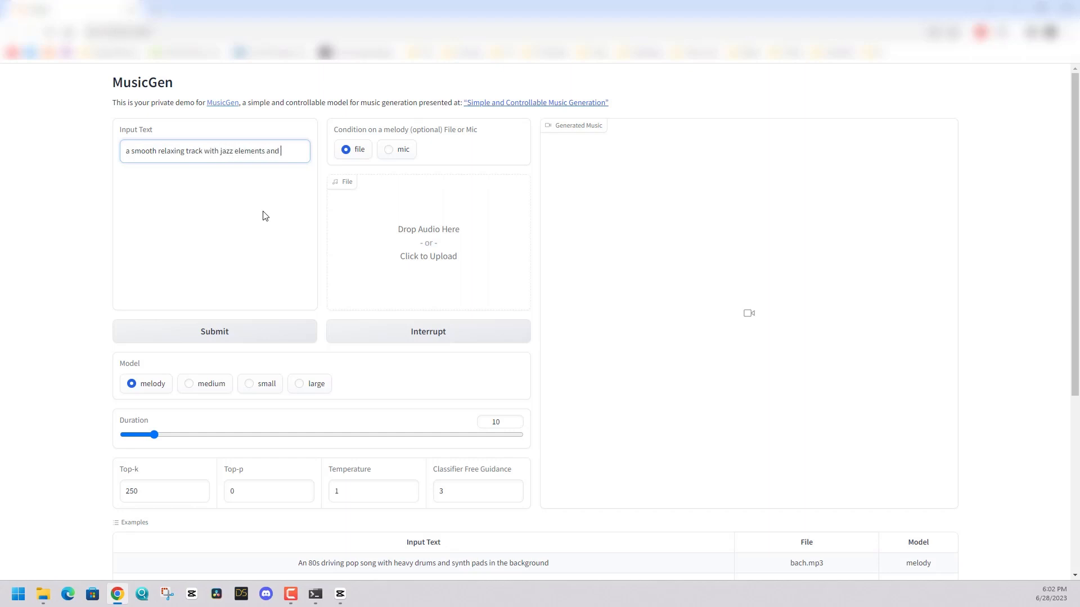
type("a saxophone solo")
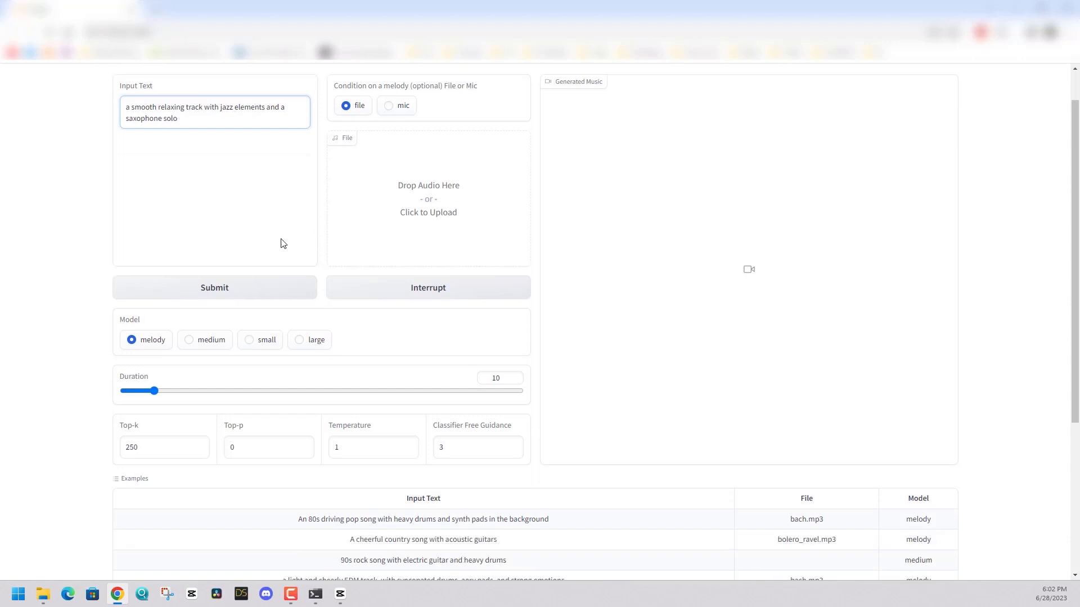
Step: Generate the clip with the small model and play the resulting audio
scroll("down", 3)
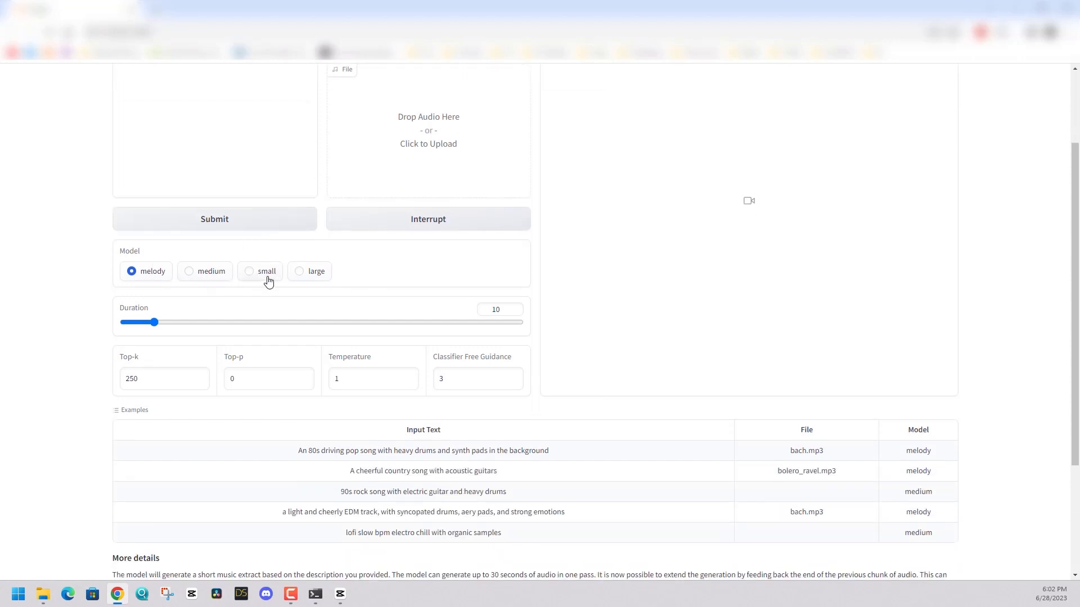
left_click(250, 271)
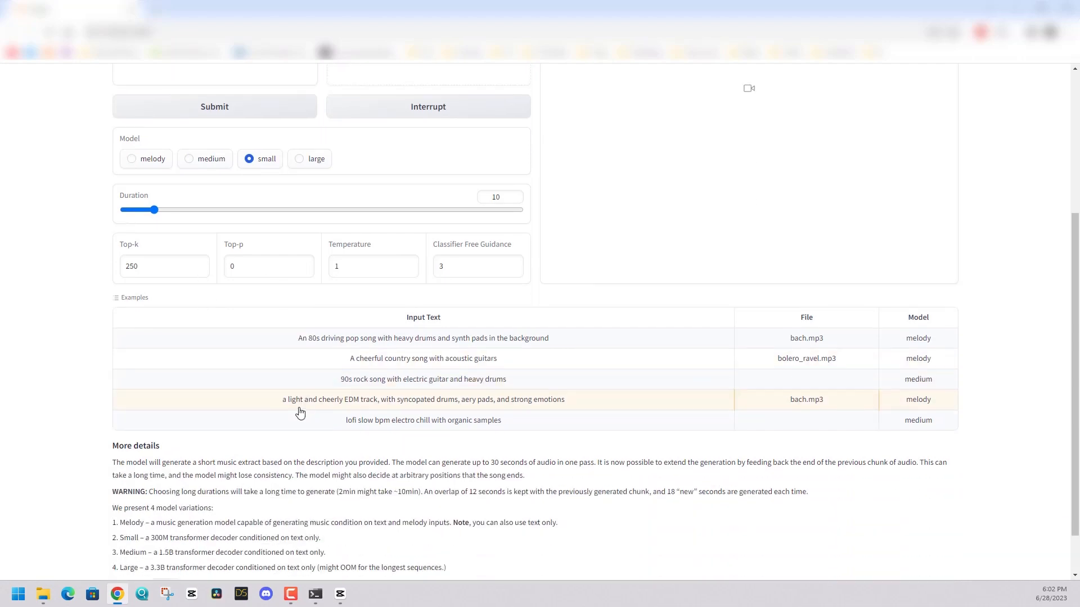
scroll("up", 3)
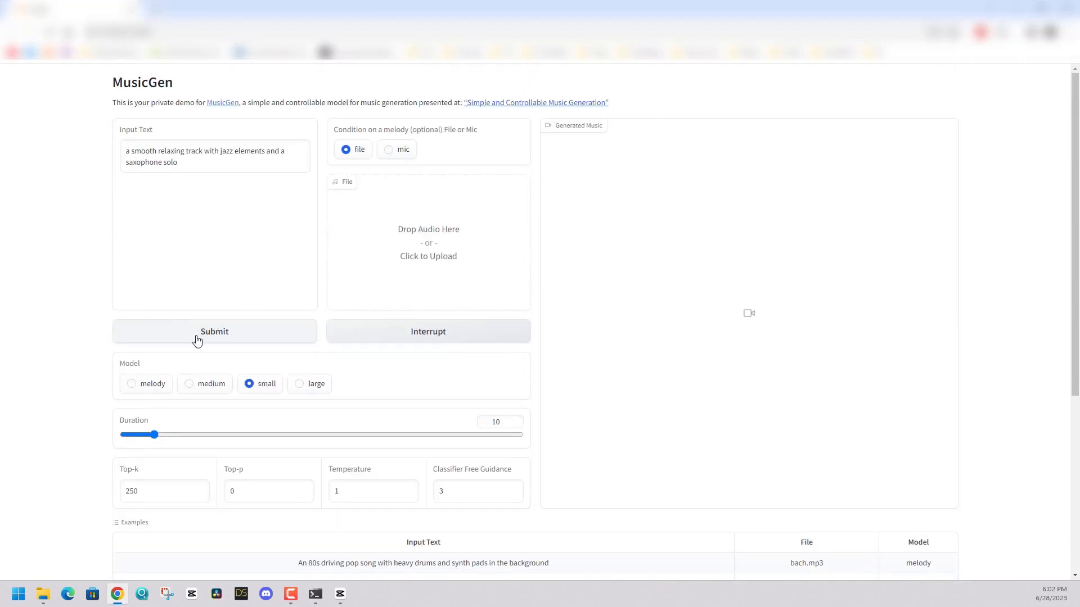
left_click(214, 330)
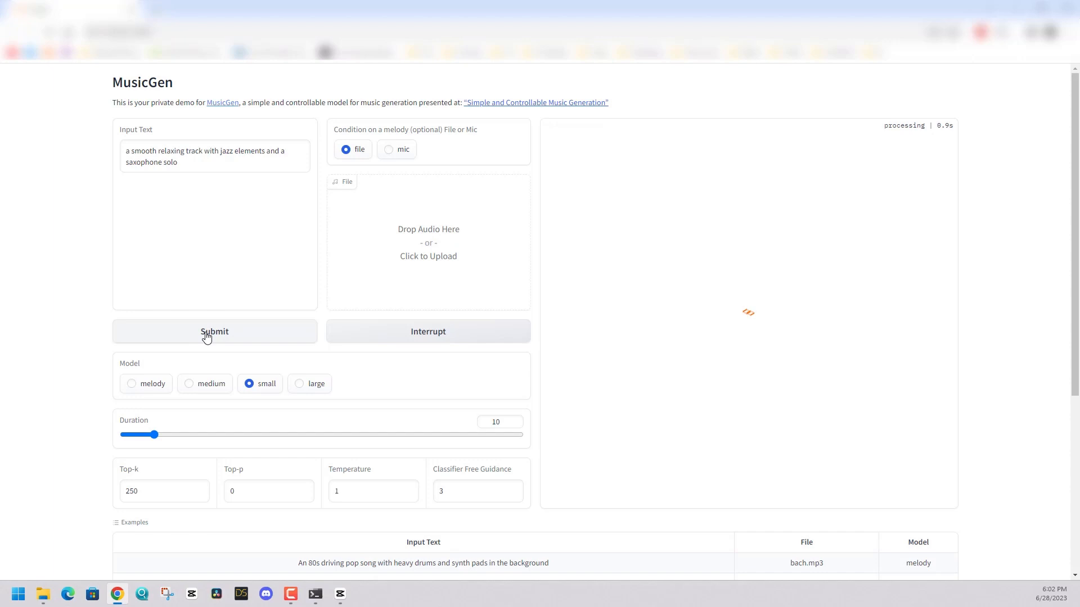
left_click(315, 594)
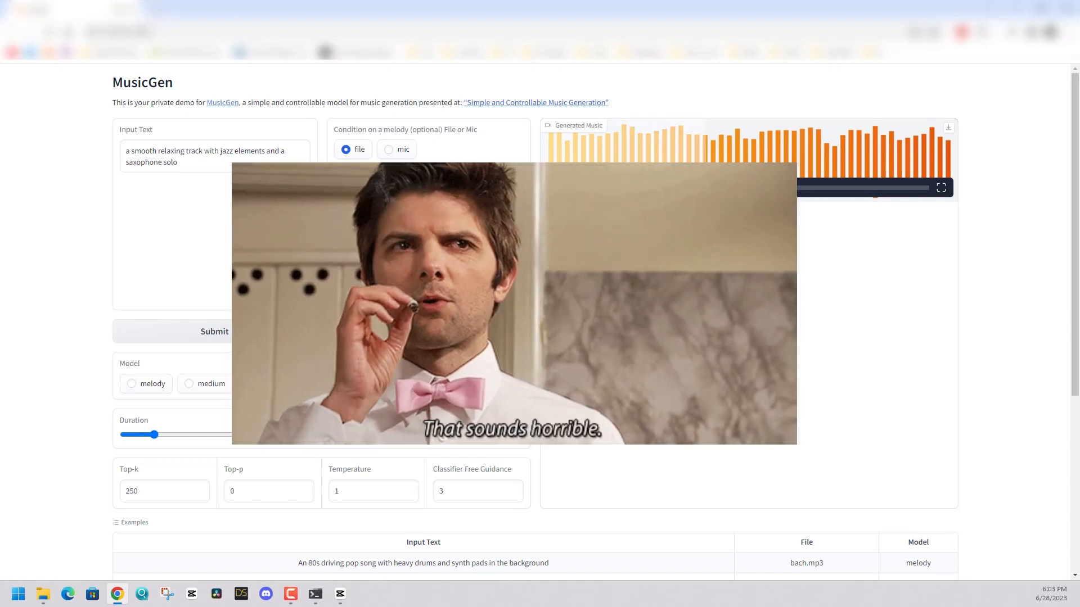
left_click(557, 188)
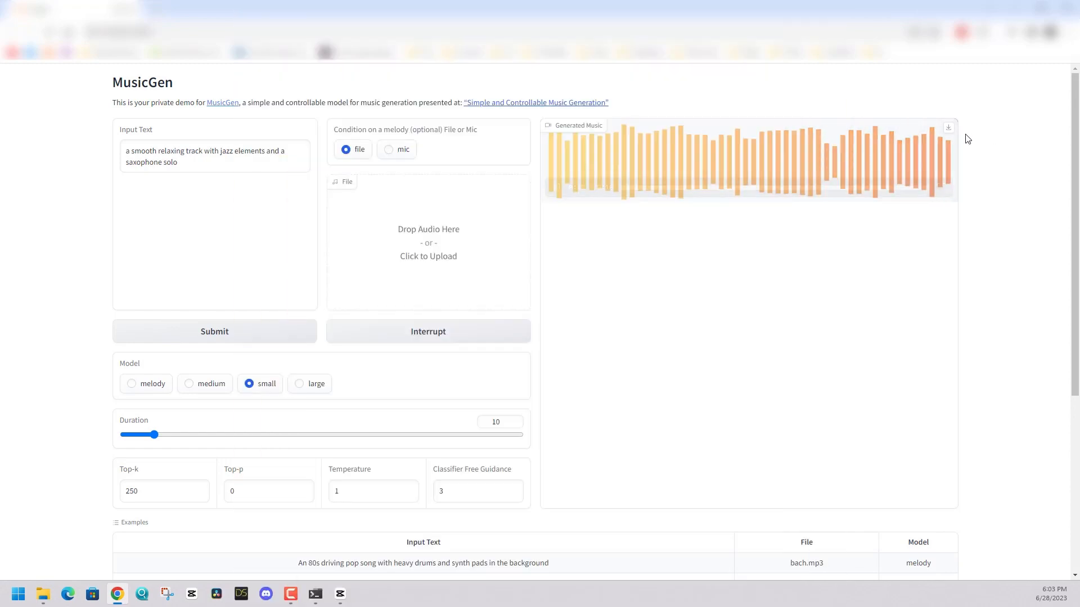
Step: Listen to the bach.mp3 melody sample and switch to the small model
scroll("down", 3)
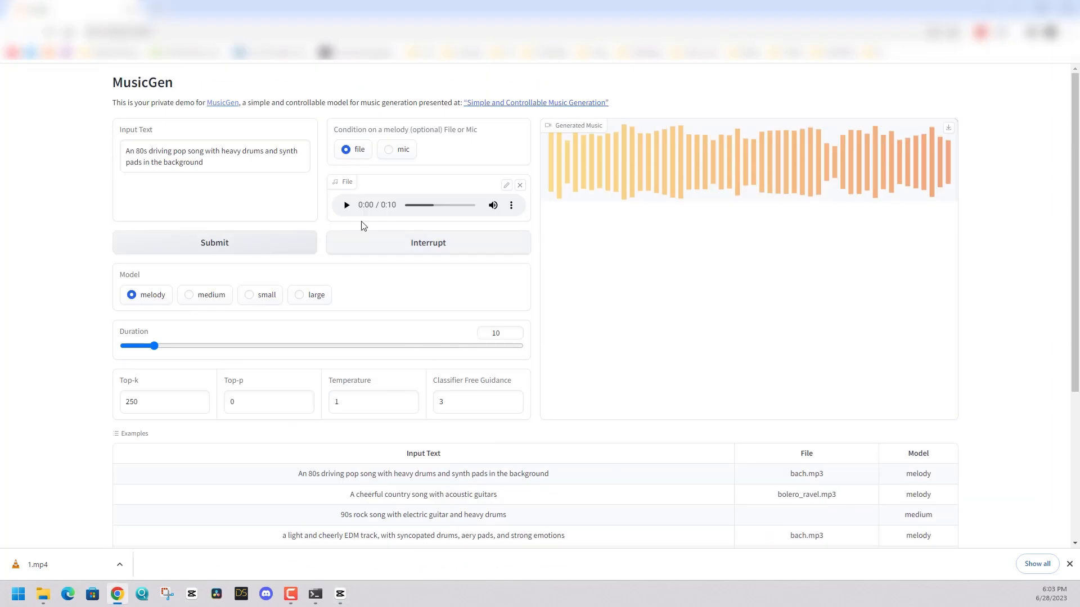
left_click(346, 204)
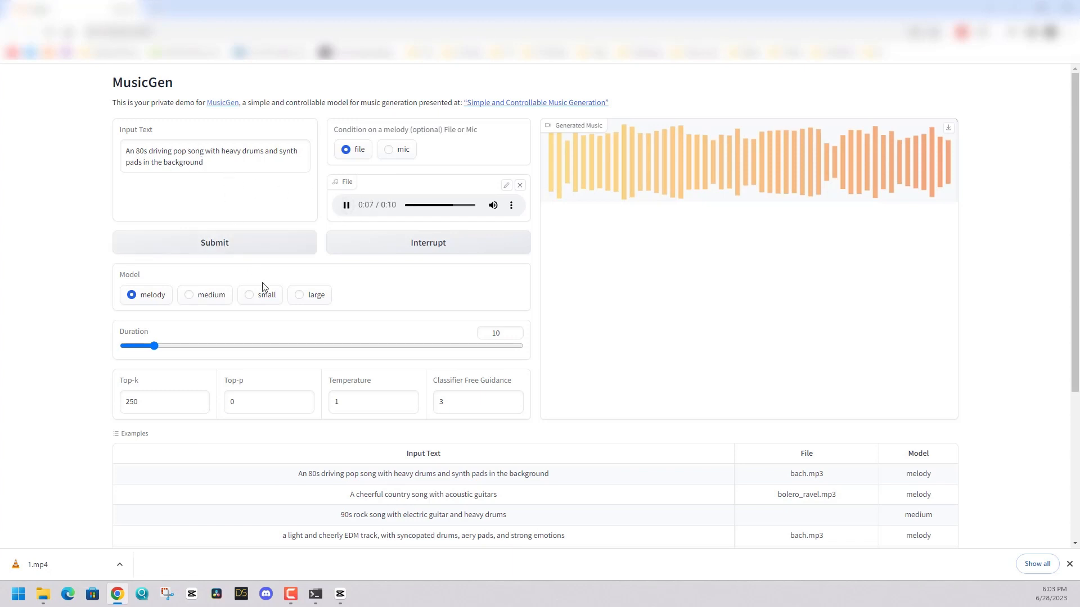
left_click(248, 294)
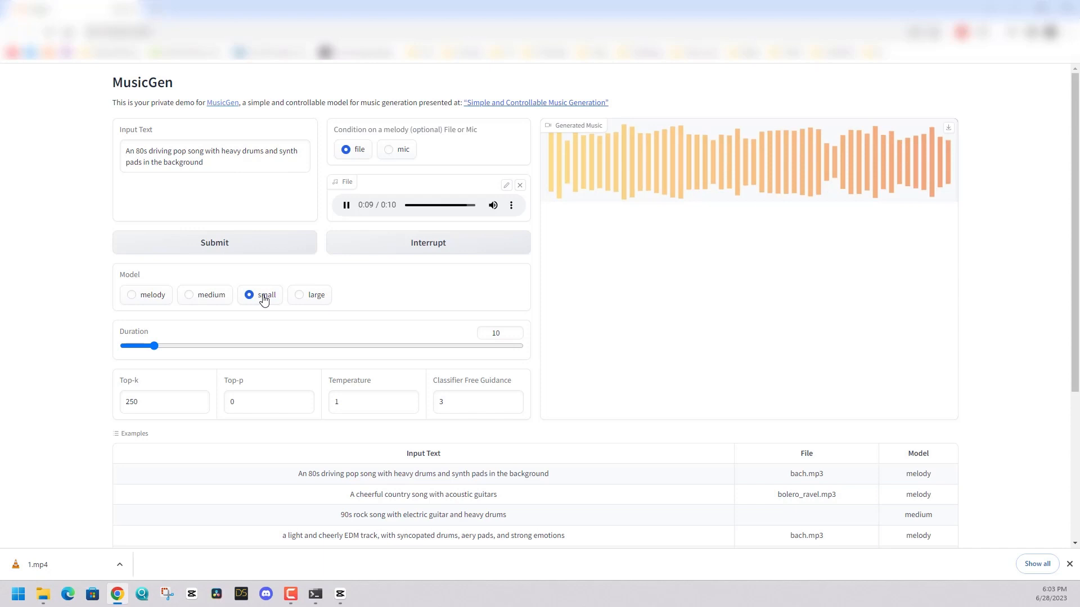
Step: Generate the '80s driving pop song' clip conditioned on the melody, retrying after the error
left_click(214, 243)
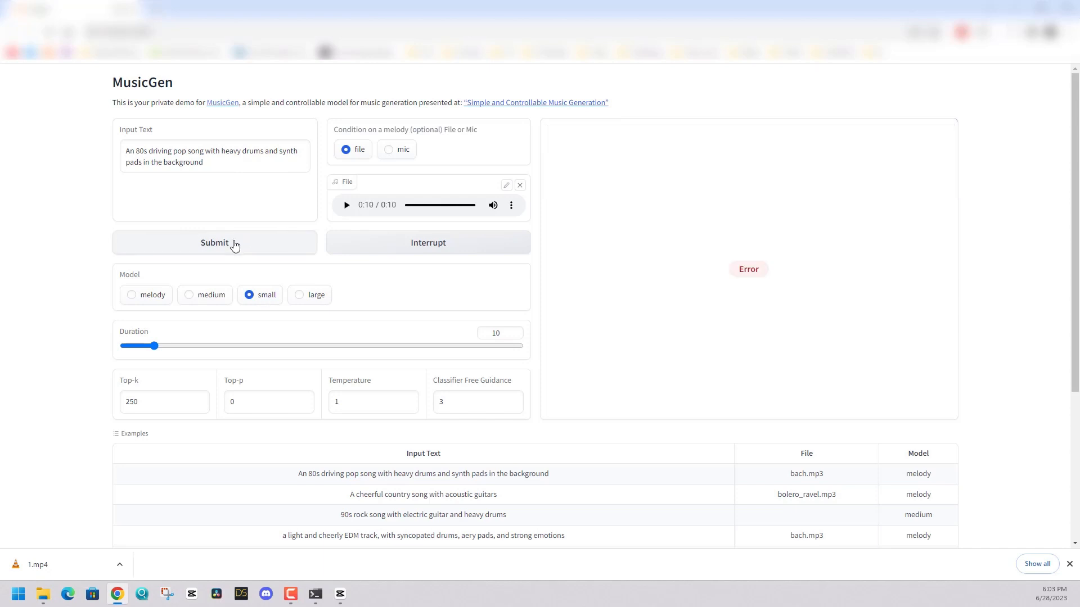
left_click(214, 243)
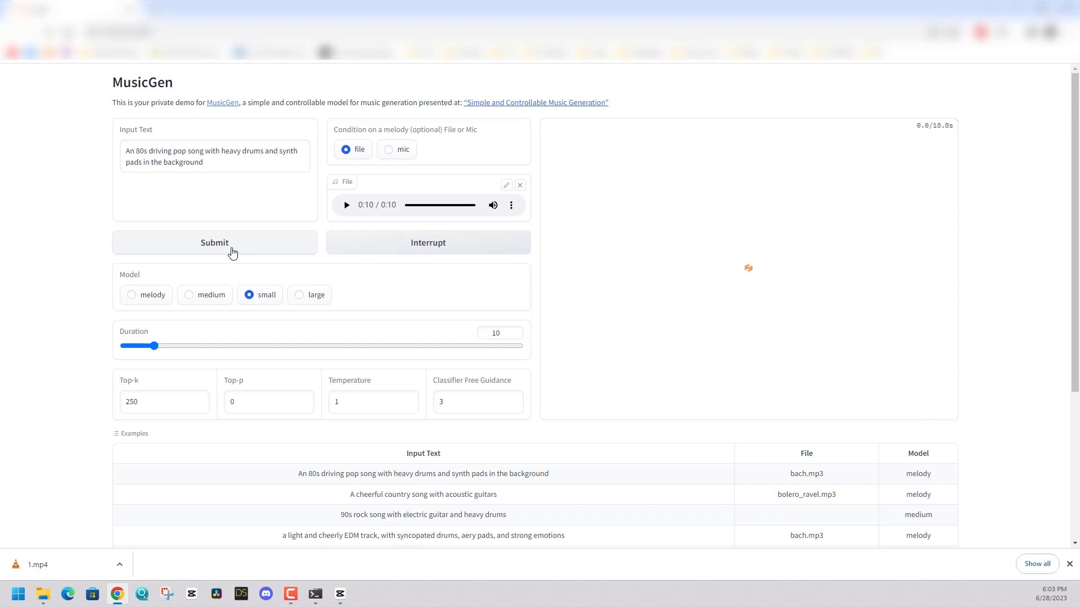
left_click(130, 295)
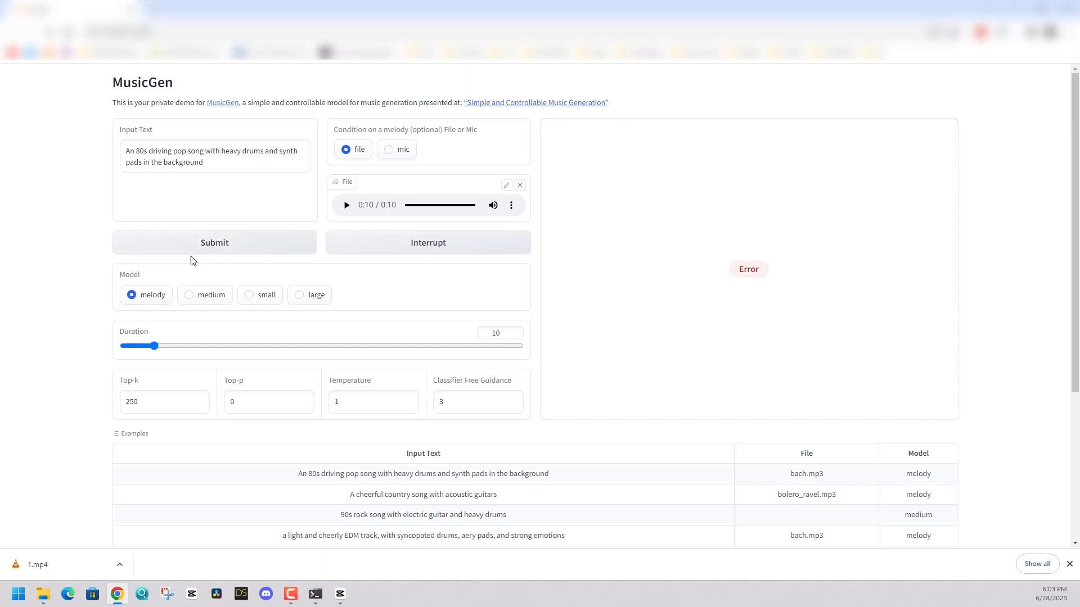
left_click(213, 243)
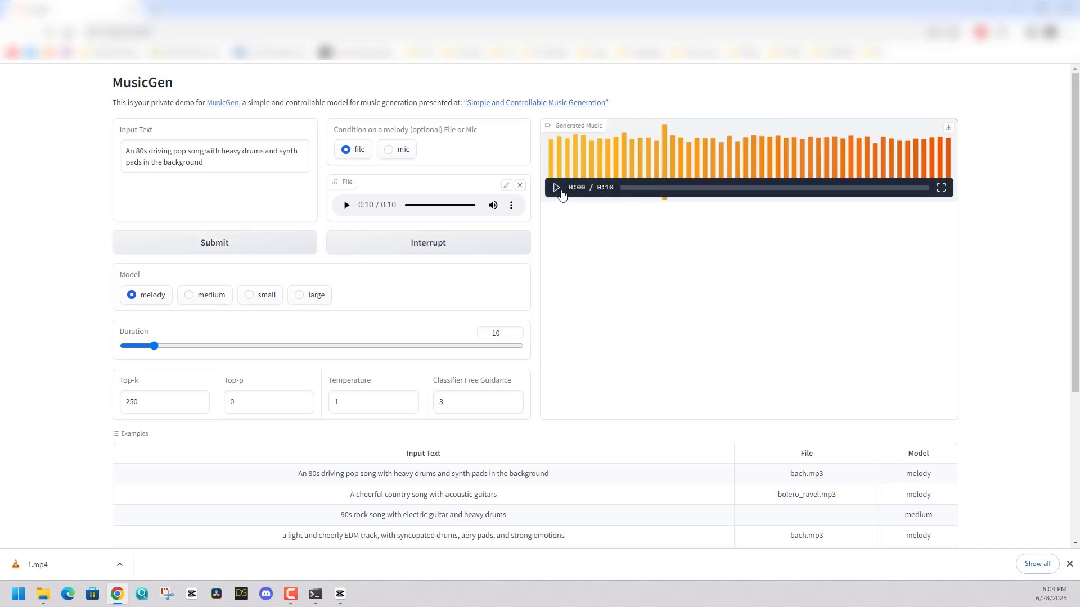
Step: Play back the generated pop clip and download it
left_click(554, 187)
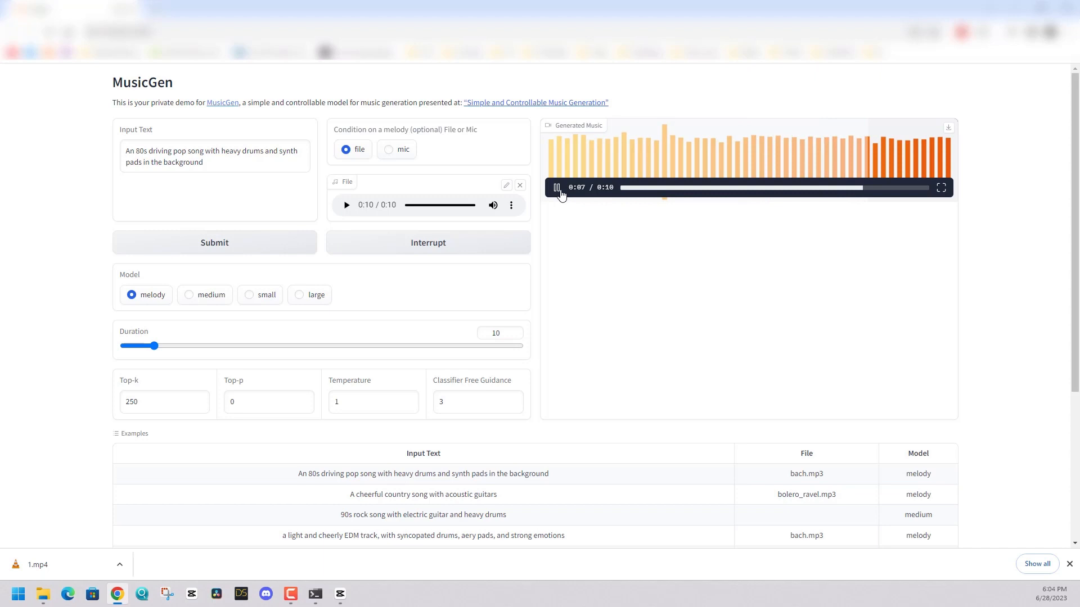
left_click(949, 129)
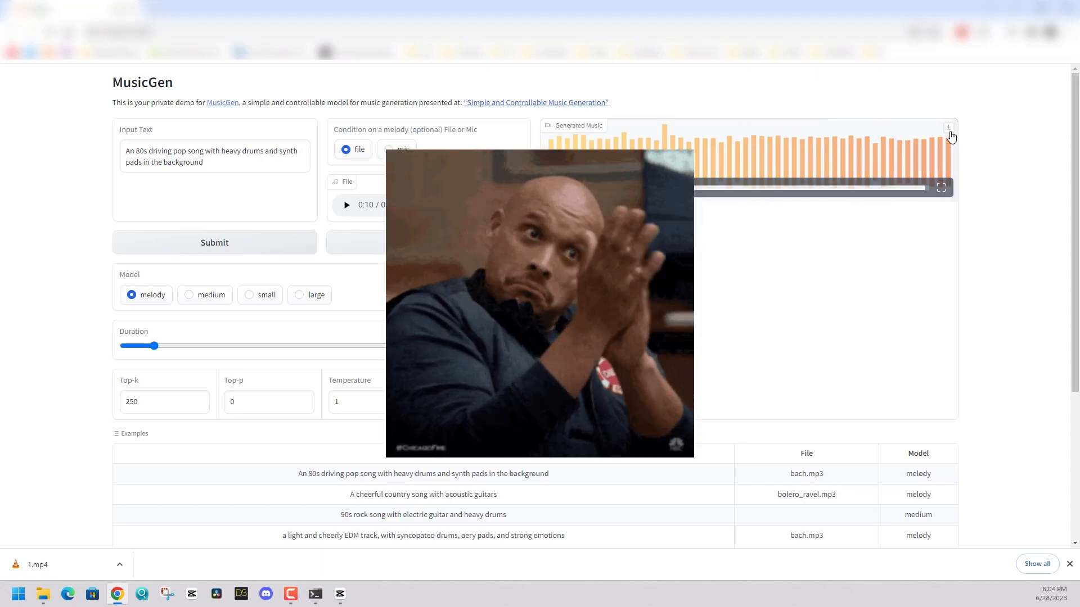
Step: Load the 'cheerful country song with acoustic guitars' example, hear its melody, generate and play the clip
left_click(423, 494)
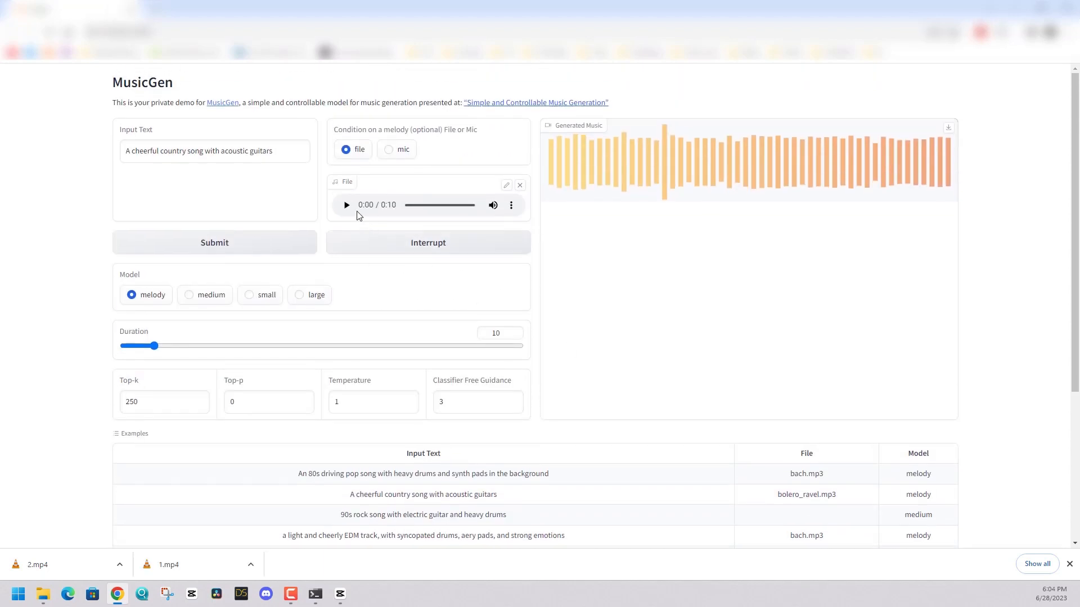
left_click(345, 205)
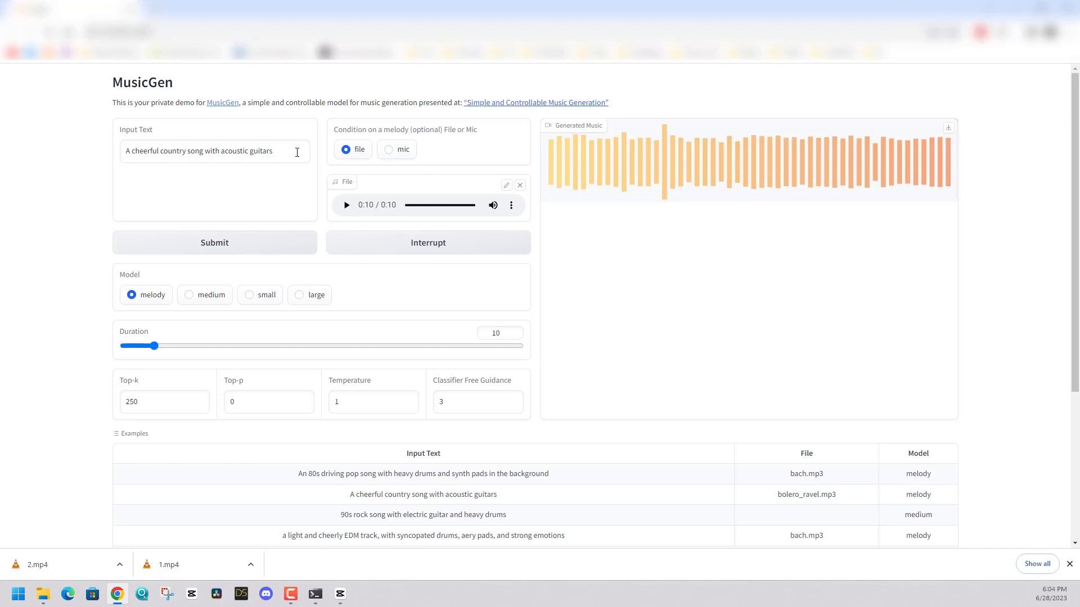
mouse_move(289, 162)
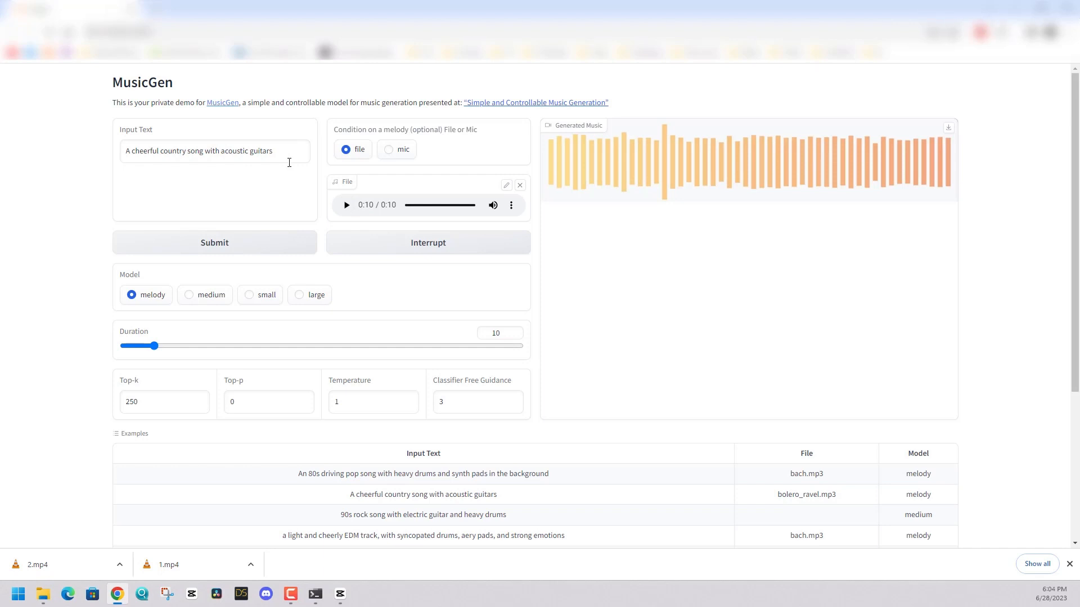
left_click(214, 243)
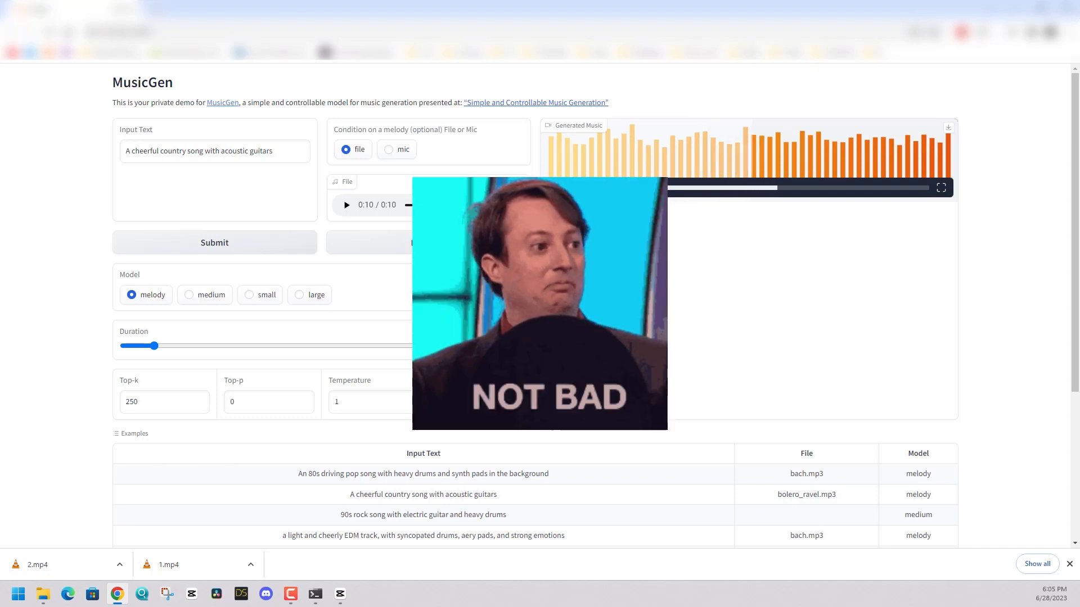
left_click(554, 187)
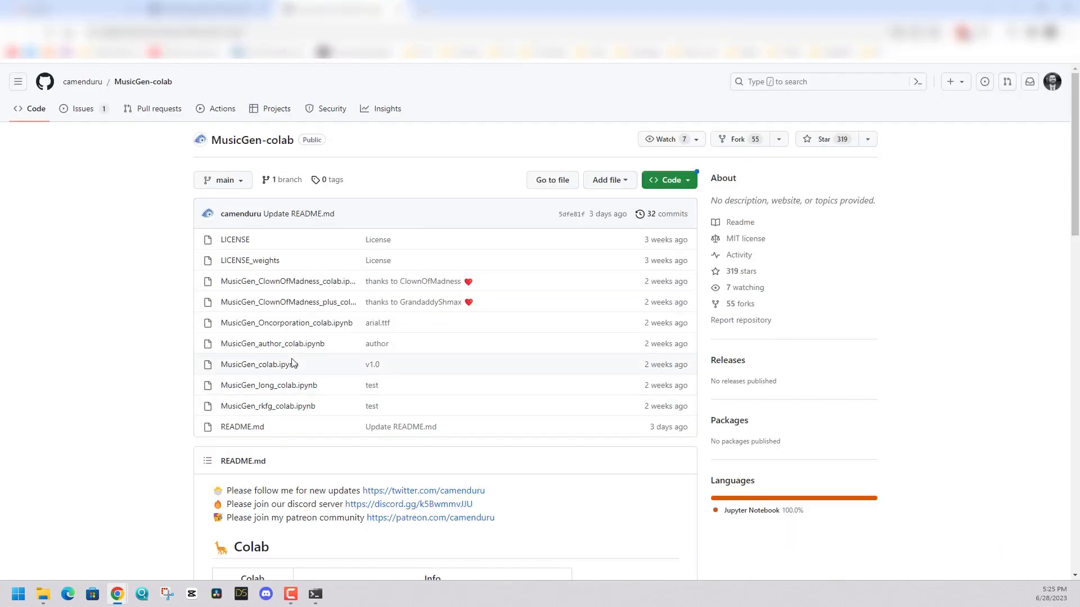
scroll("down", 3)
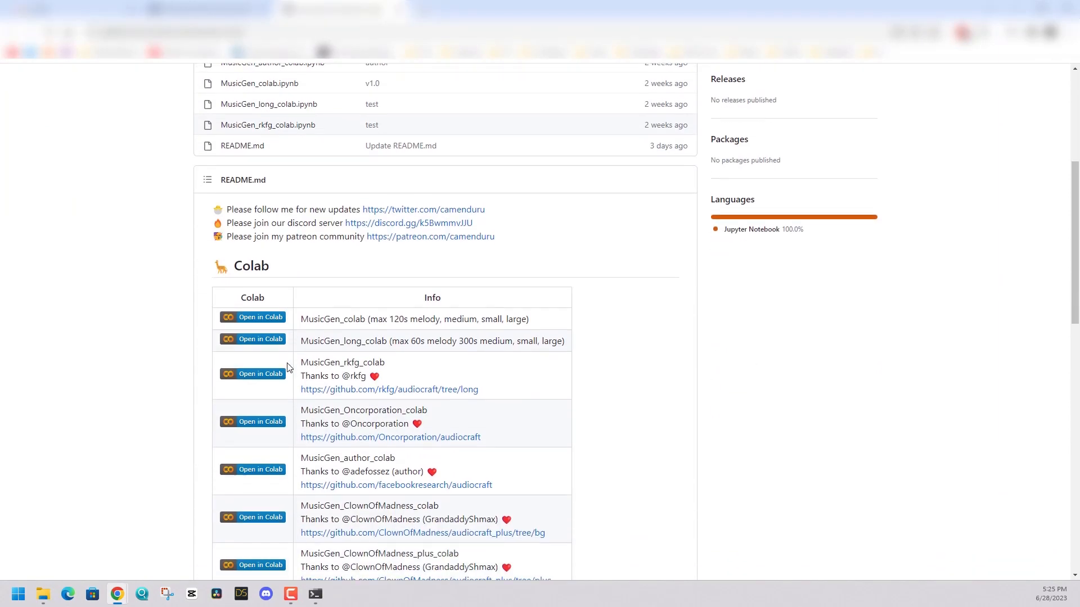
scroll("down", 3)
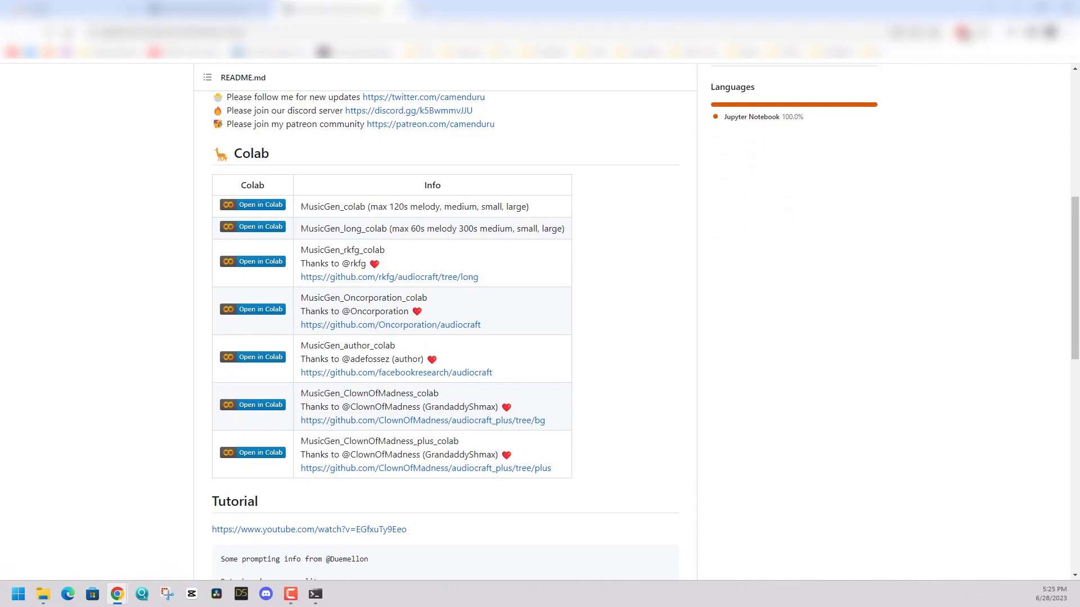
scroll("down", 3)
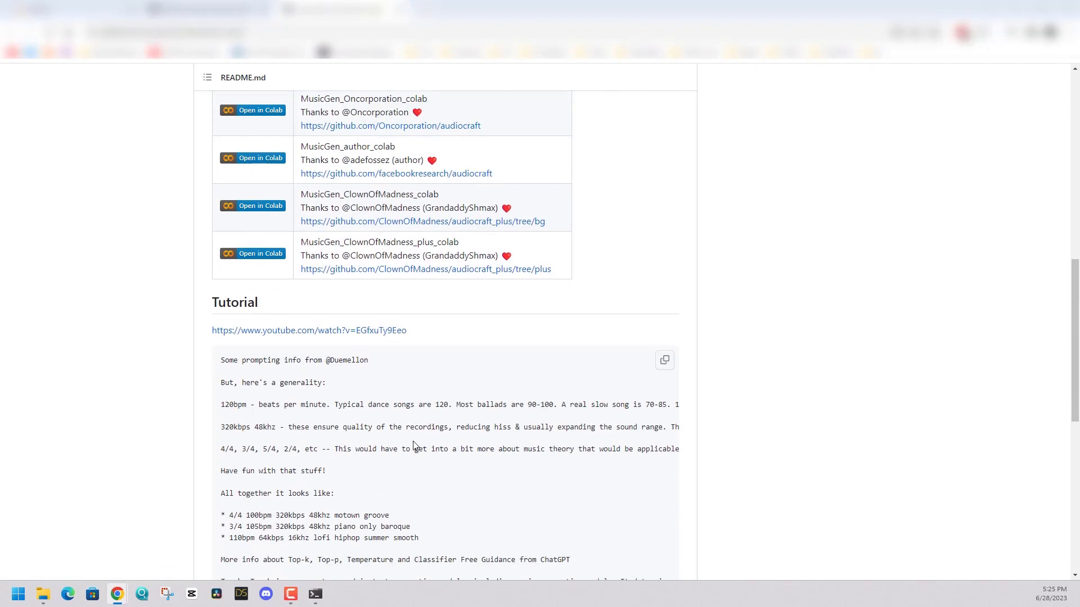
scroll("up", 3)
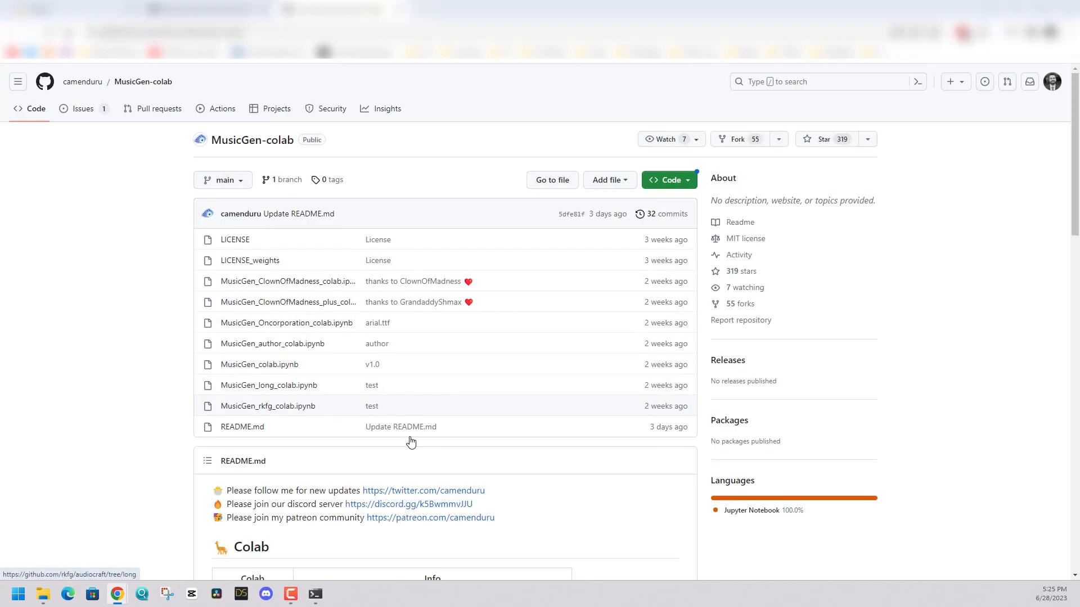
scroll("down", 3)
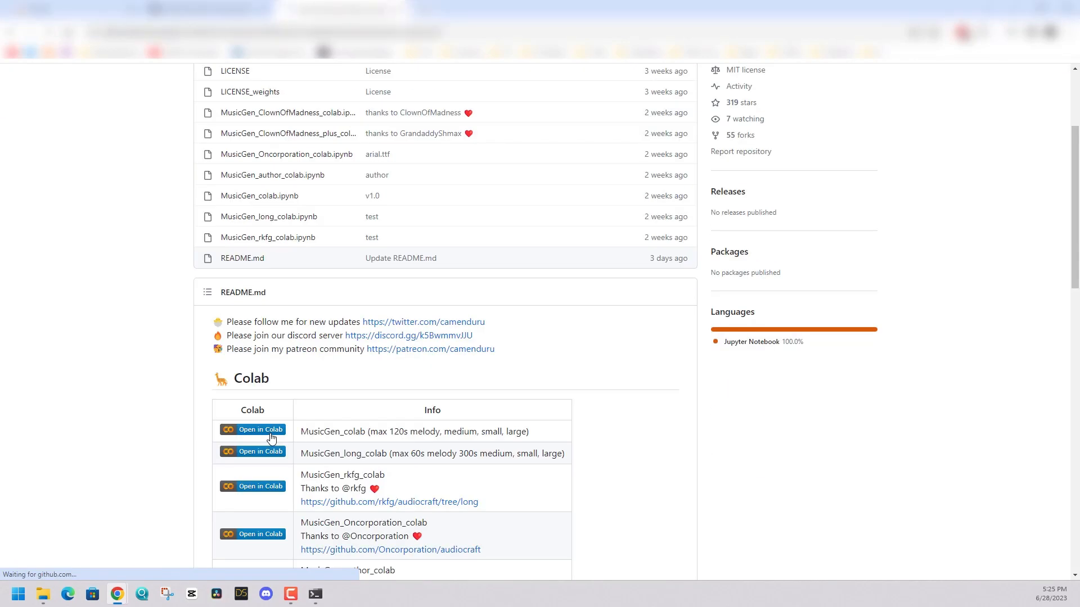
Step: Launch the MusicGen_colab notebook's install-and-launch cell, running anyway past the authorship warning
left_click(252, 428)
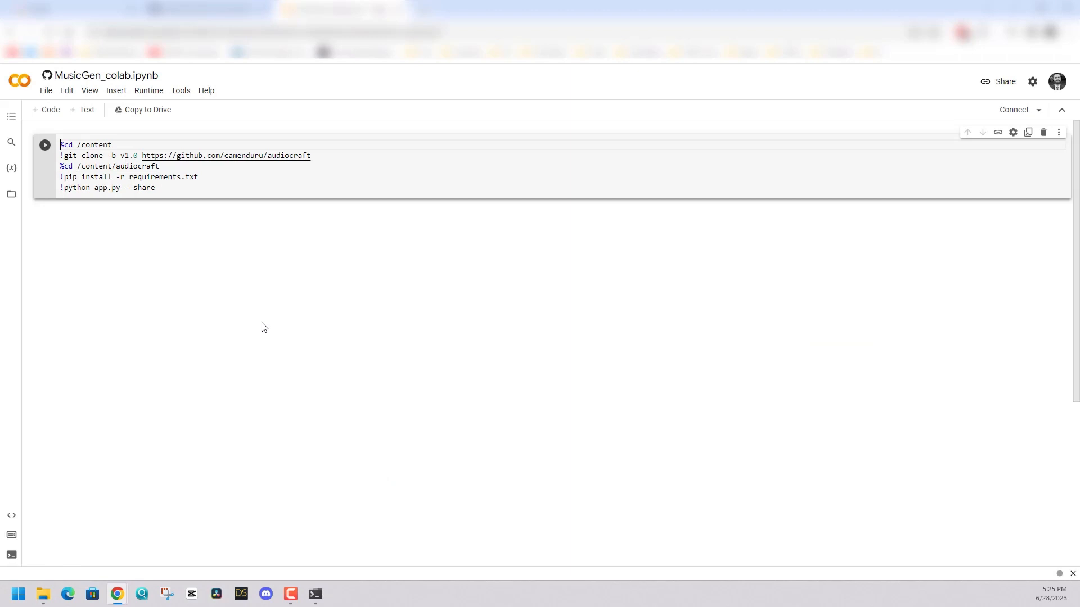
left_click(44, 145)
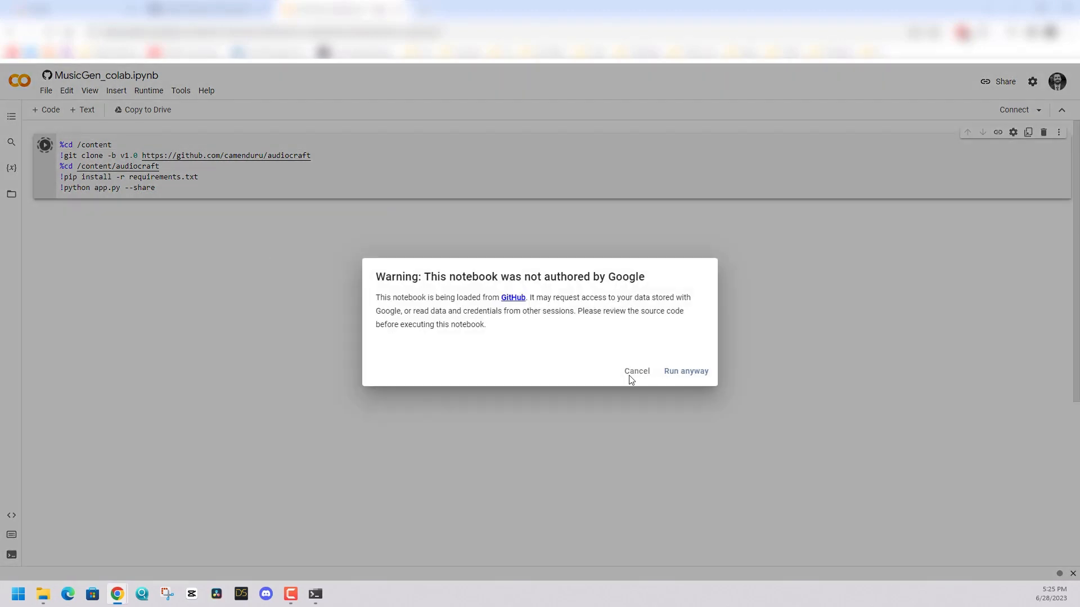
left_click(685, 370)
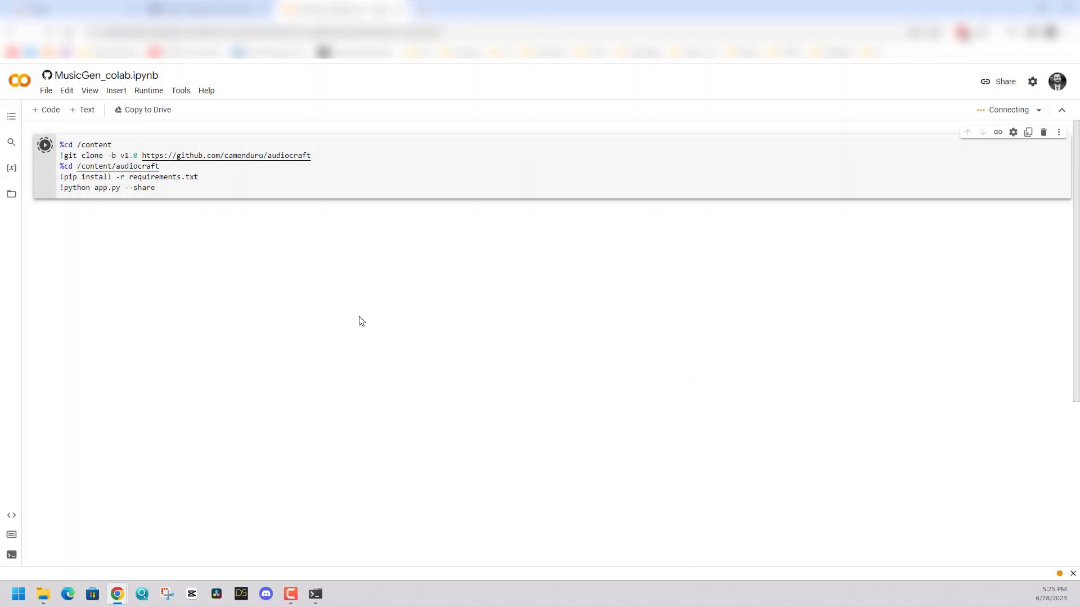
mouse_move(352, 320)
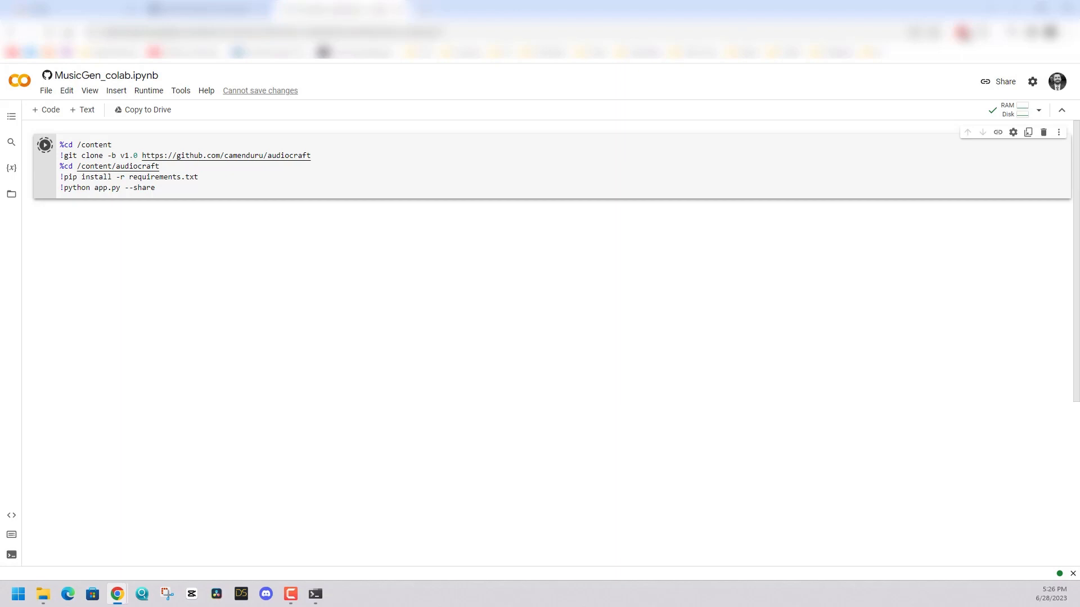
left_click(44, 145)
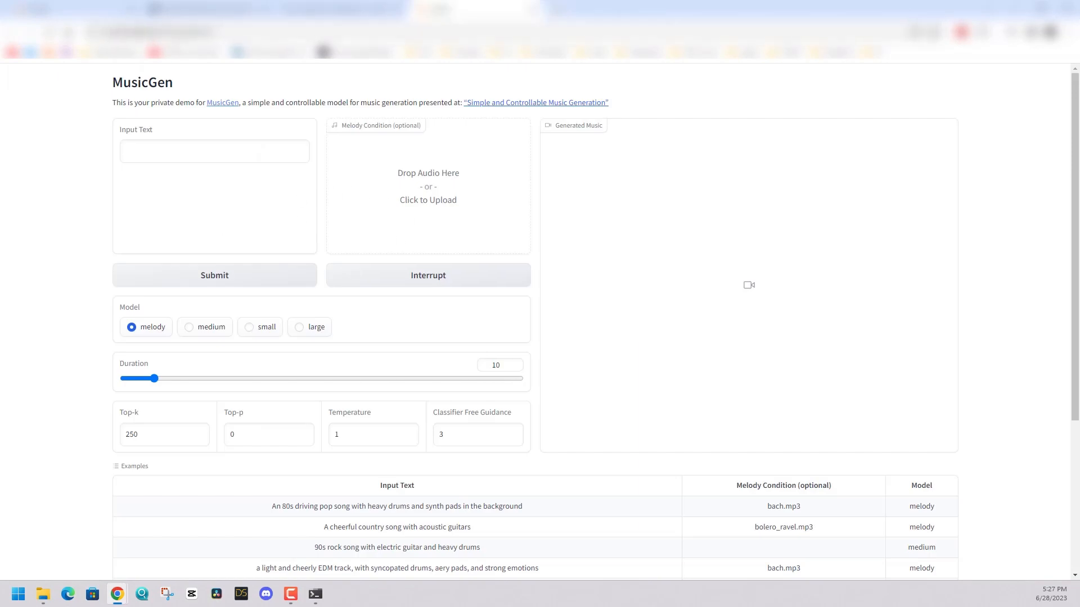
Step: Enter the cheerful jazz flute with splashy cymbals prompt, generate the 30-second clip and download it
left_click(314, 594)
type("a cheerful jazz flute song with fiery finish. East harlem shakedown E Flat. Keep the cymbals splashy. Take the baseline for a walk.")
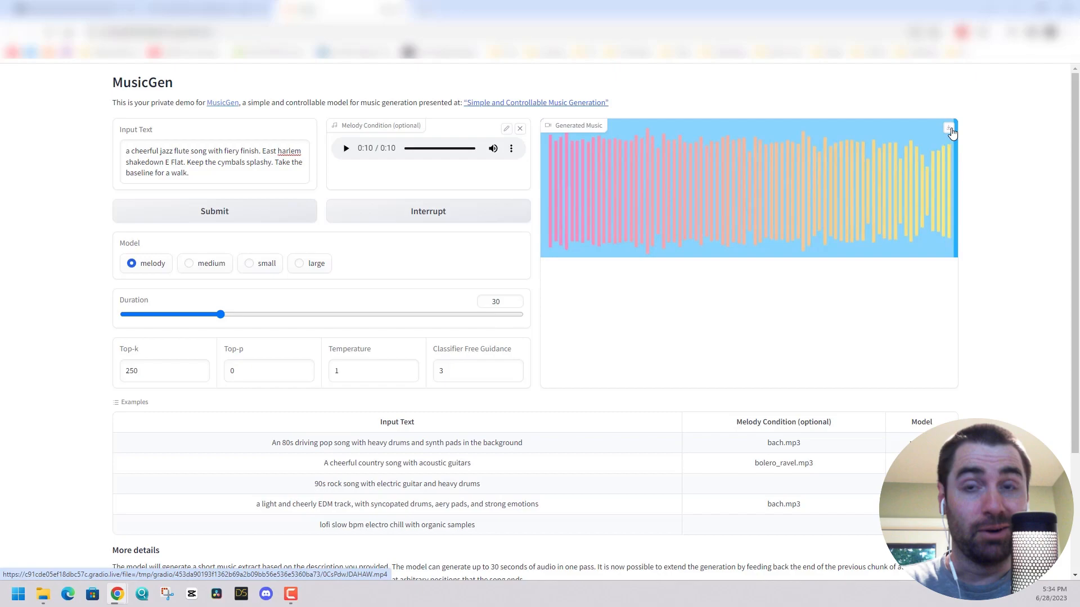
left_click(45, 90)
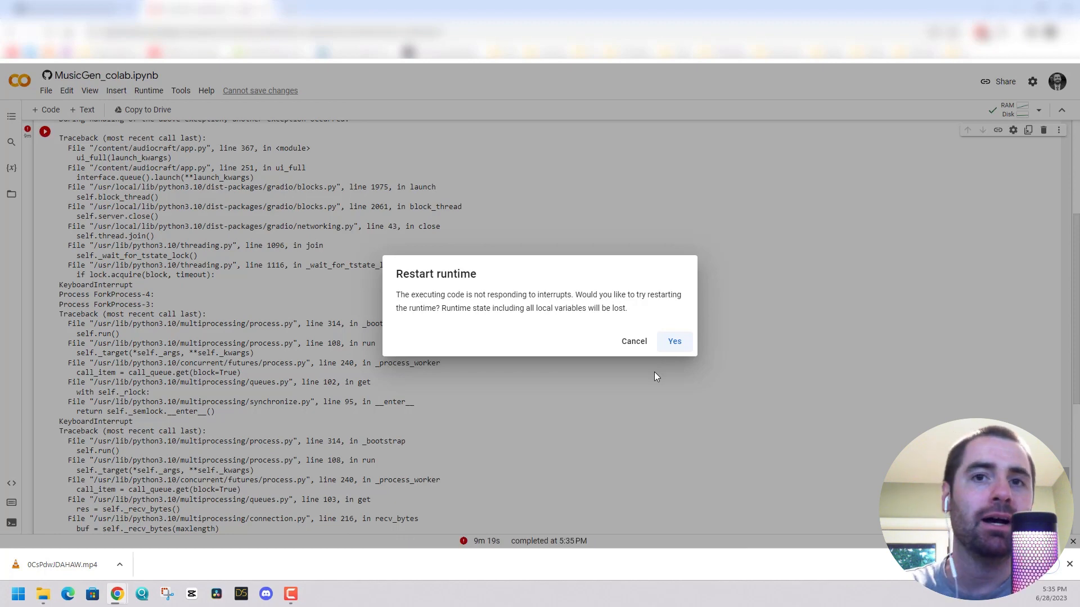
Step: Confirm the runtime restart, then return to the audiocraft README's Usage section
left_click(673, 341)
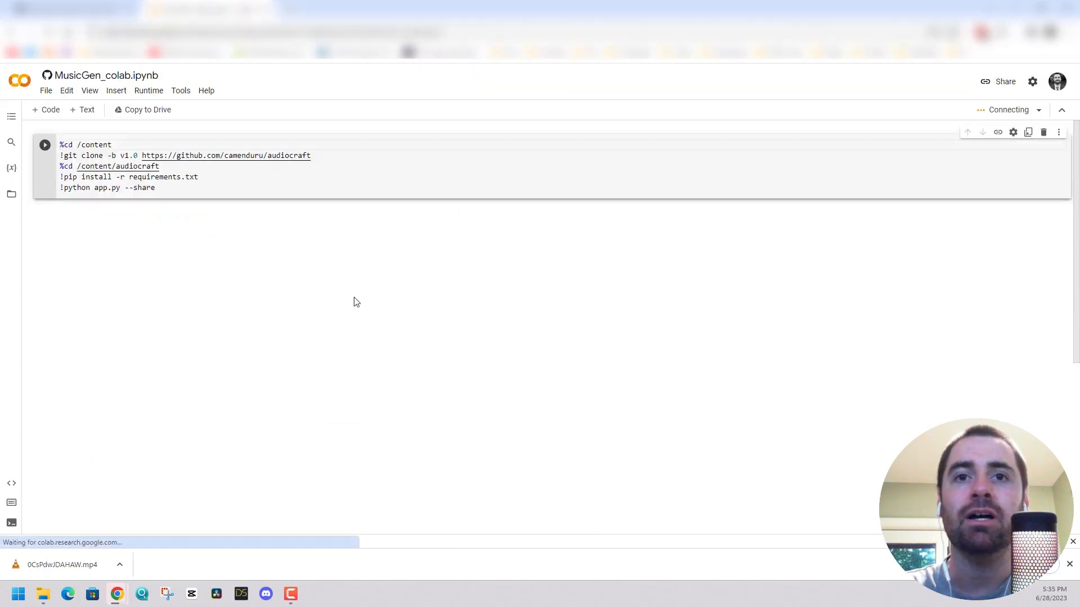
left_click(45, 90)
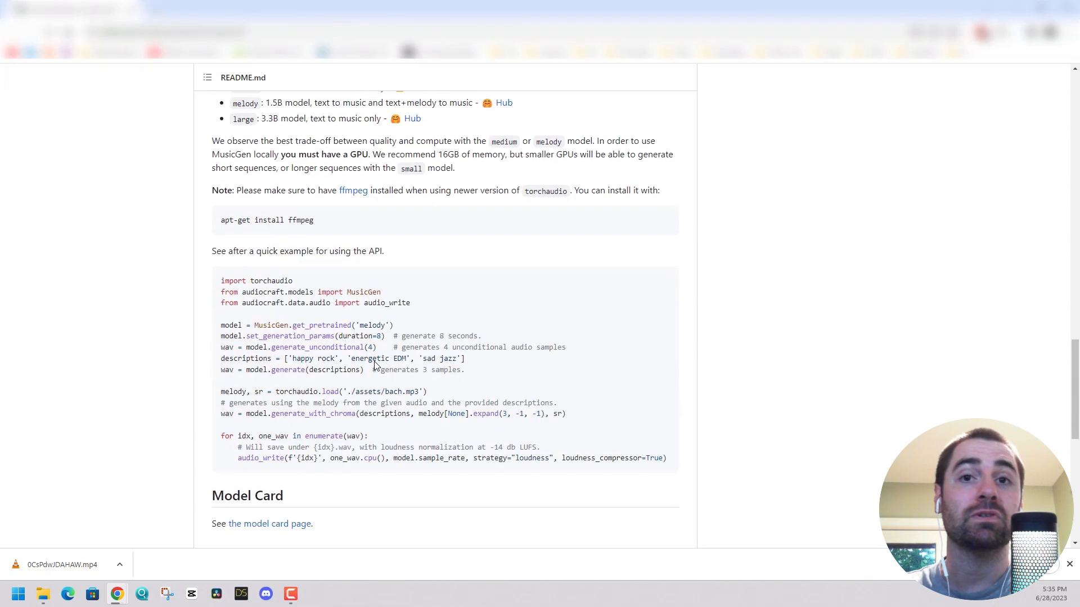
scroll("up", 3)
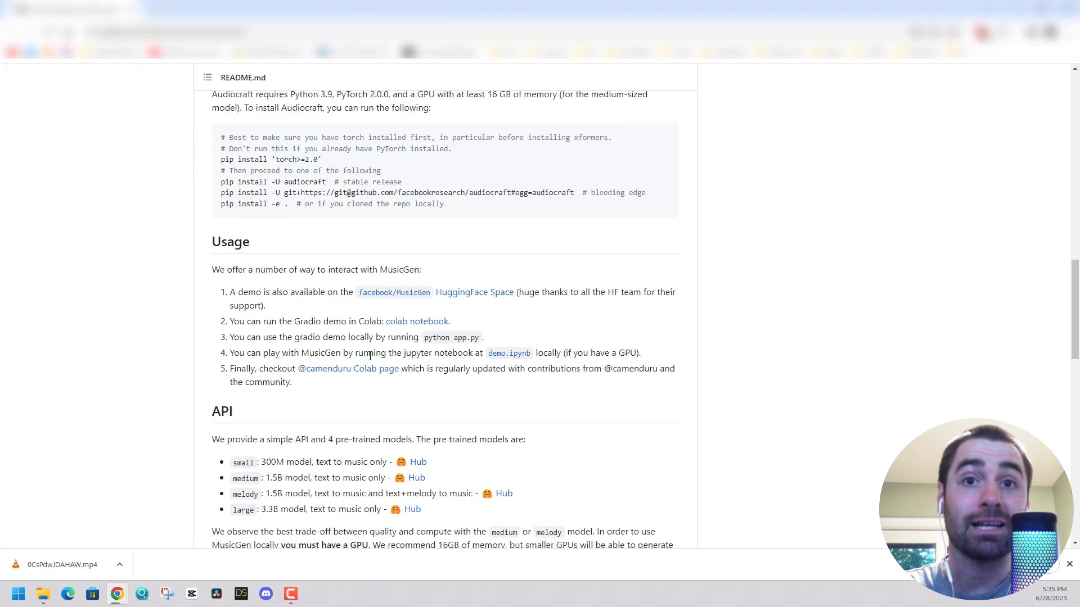